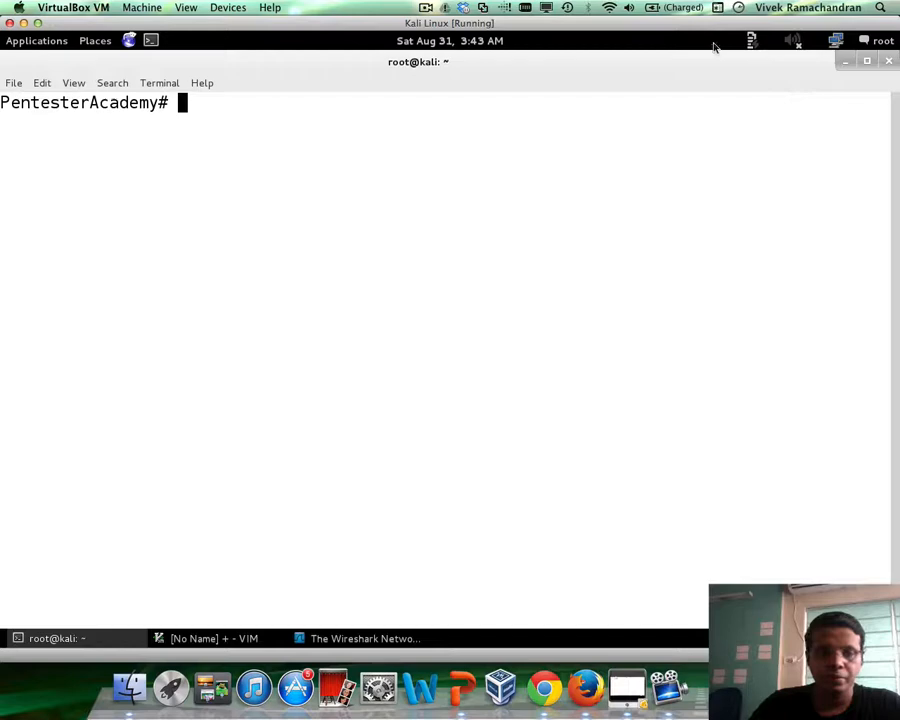
{"action": "mouse_move", "coordinate": [634, 120]}
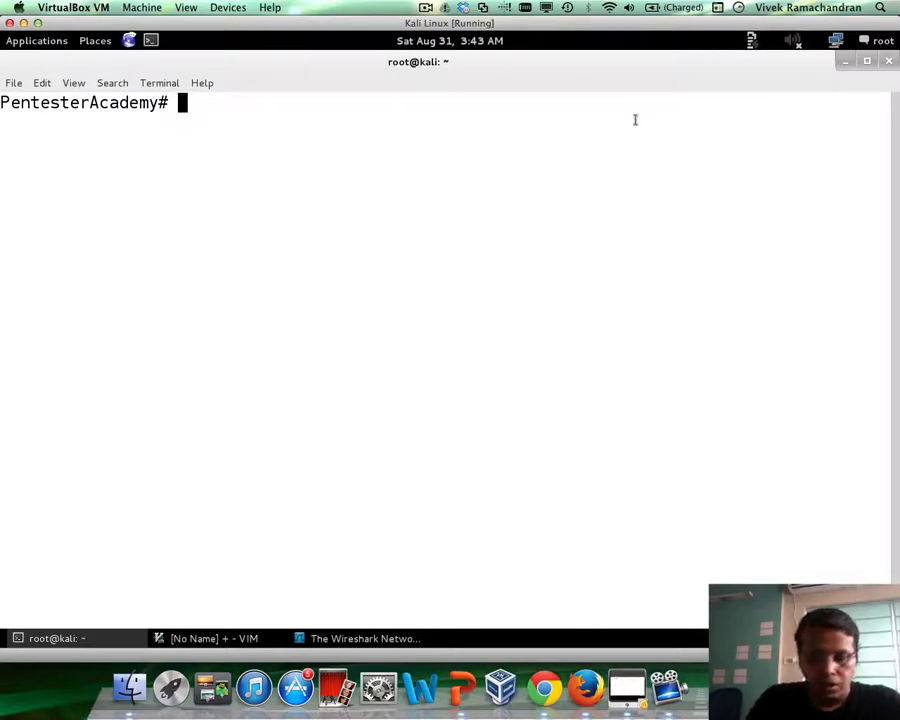
{"action": "type", "text": "nc"}
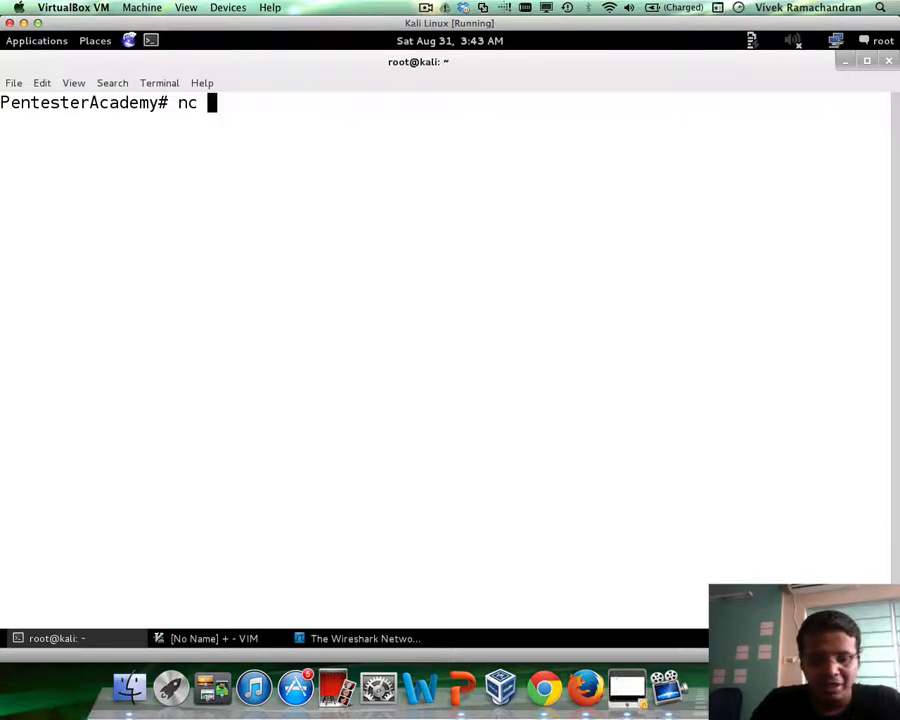
{"action": "type", "text": "www."}
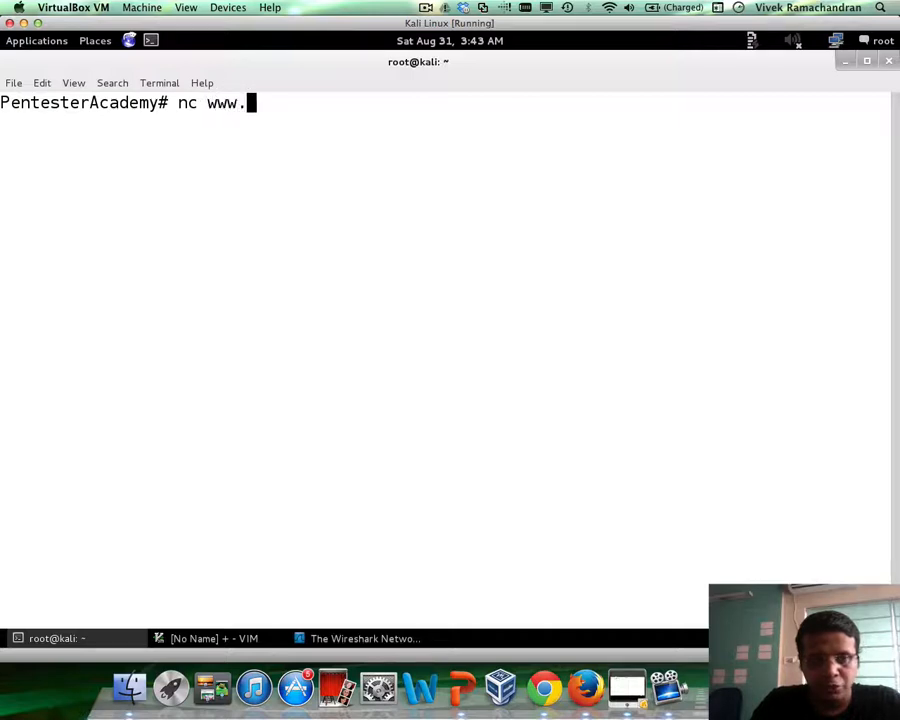
{"action": "type", "text": "securitytube."}
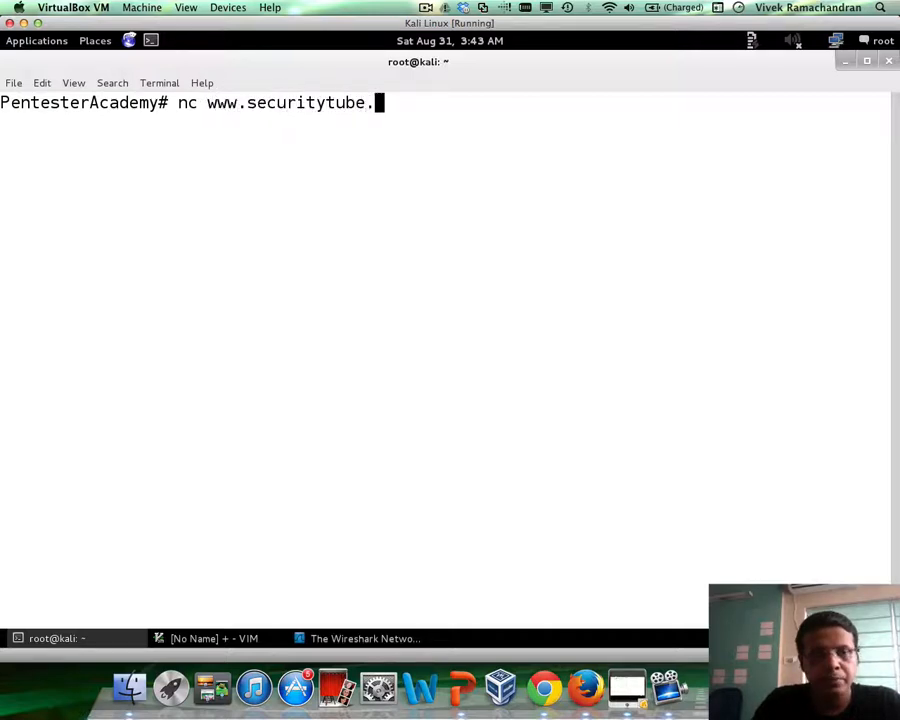
{"action": "type", "text": "net 80"}
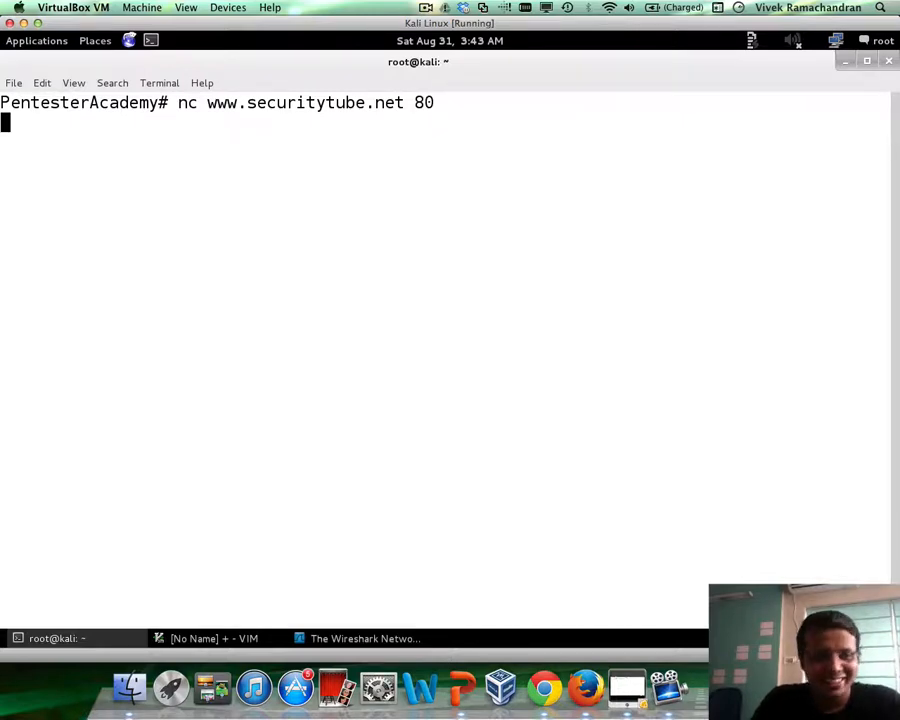
Send GET / HTTP/1.0 to fetch the home page HTML
{"action": "type", "text": "GET /"}
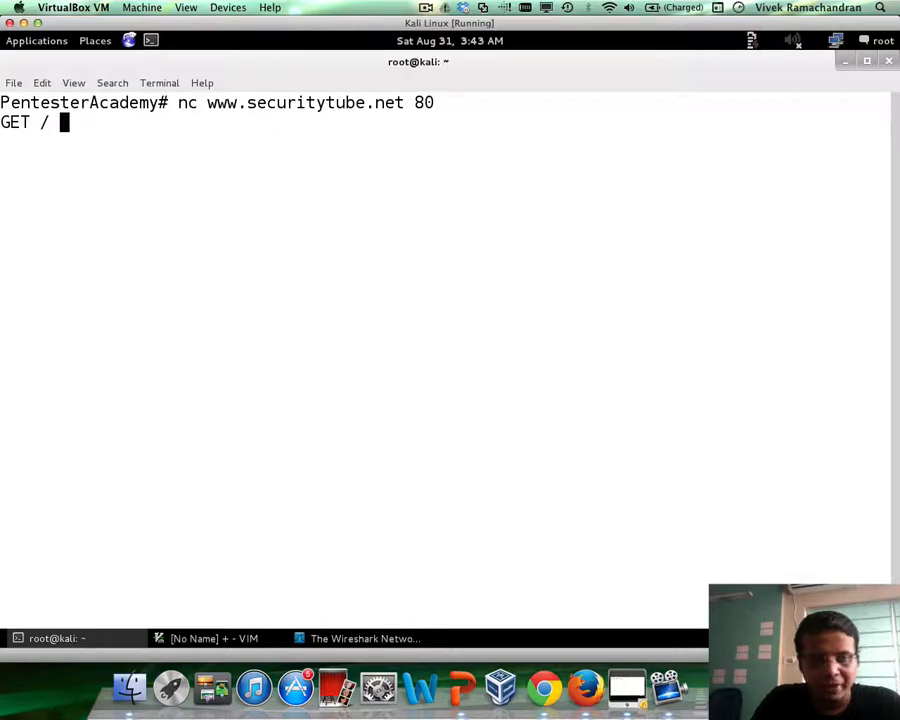
{"action": "type", "text": "HTTP/"}
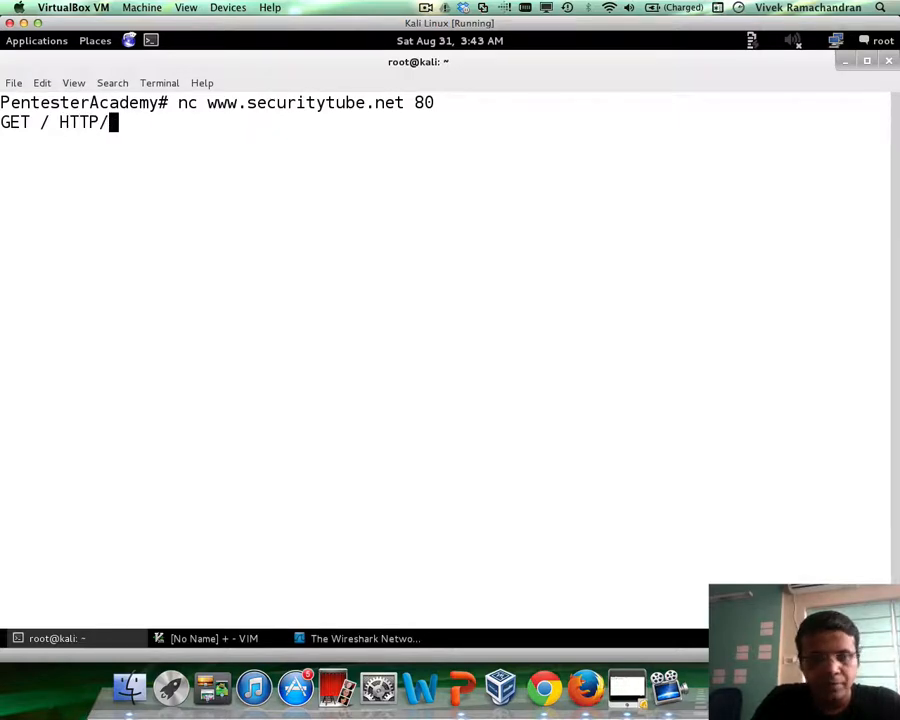
{"action": "type", "text": "1."}
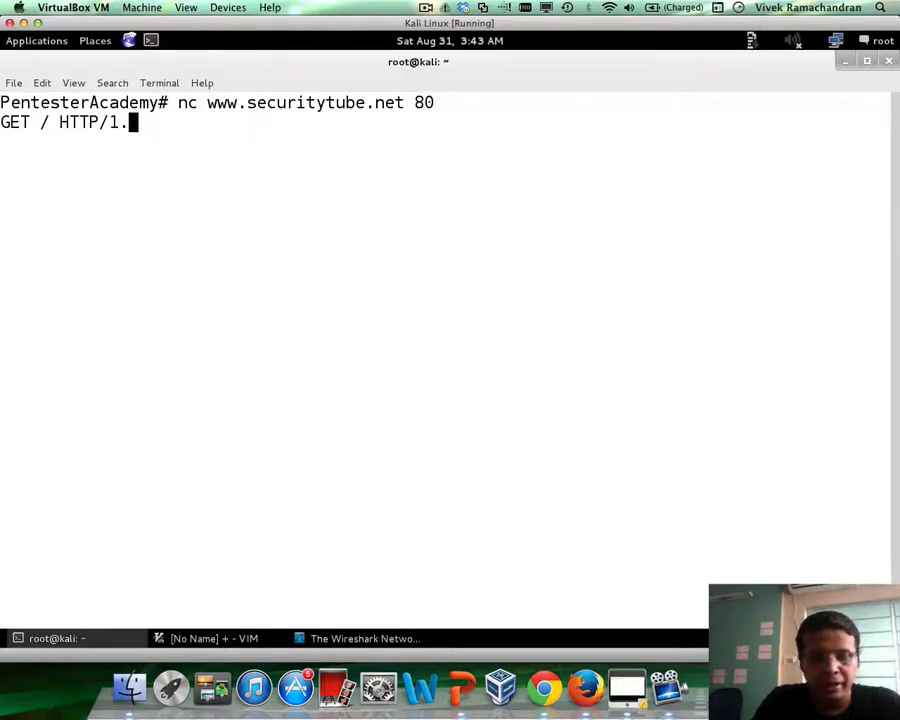
{"action": "type", "text": "0"}
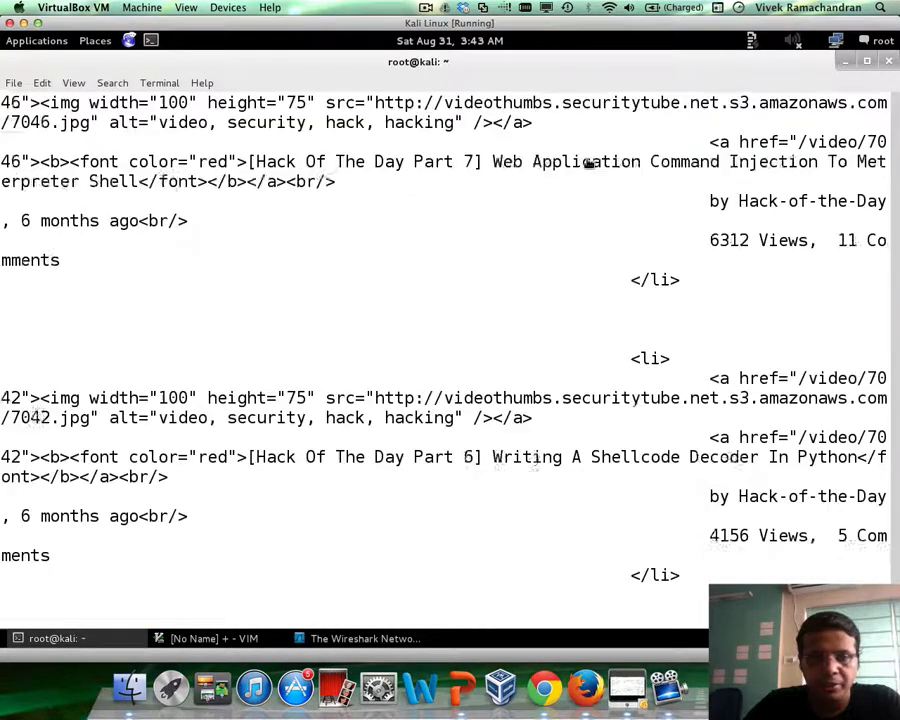
Scroll through the returned HTML to the HTTP/1.0 200 OK status line and headers
{"action": "scroll", "scroll_direction": "down", "scroll_amount": 3}
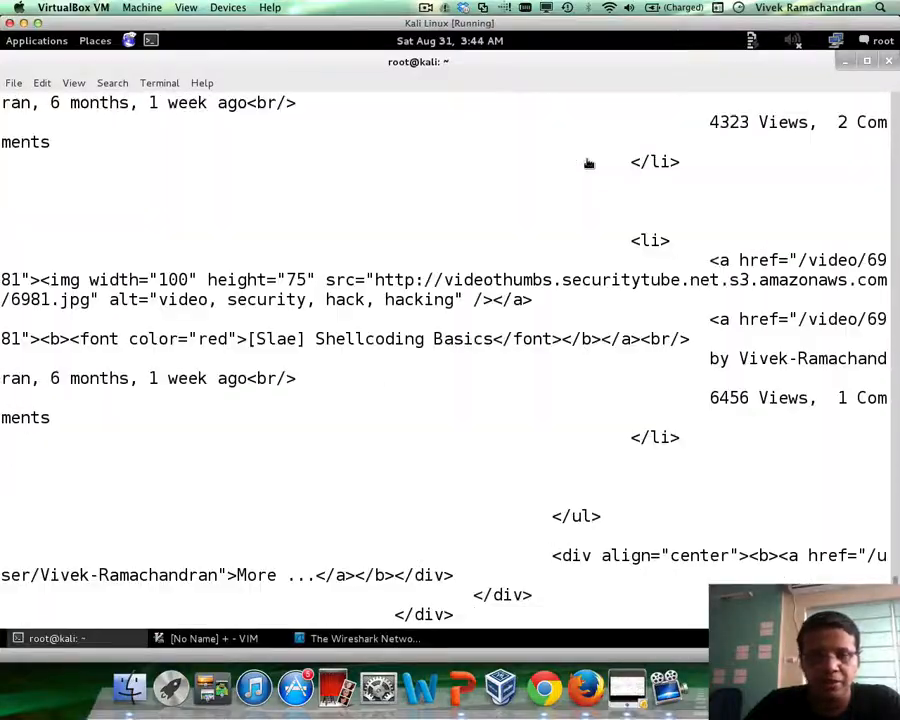
{"action": "scroll", "scroll_direction": "down", "scroll_amount": 3}
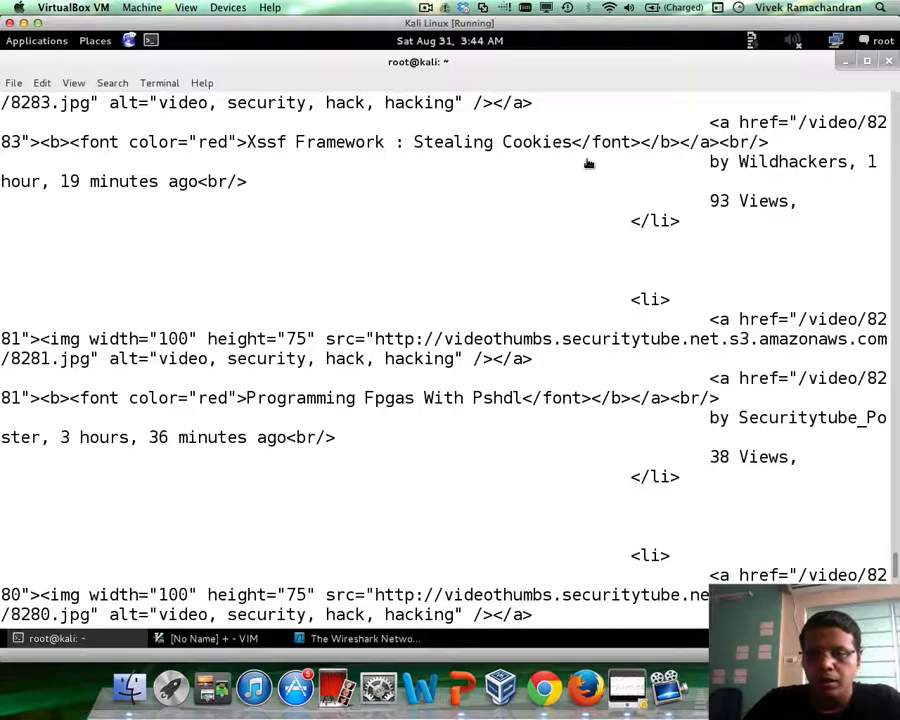
{"action": "scroll", "scroll_direction": "down", "scroll_amount": 3}
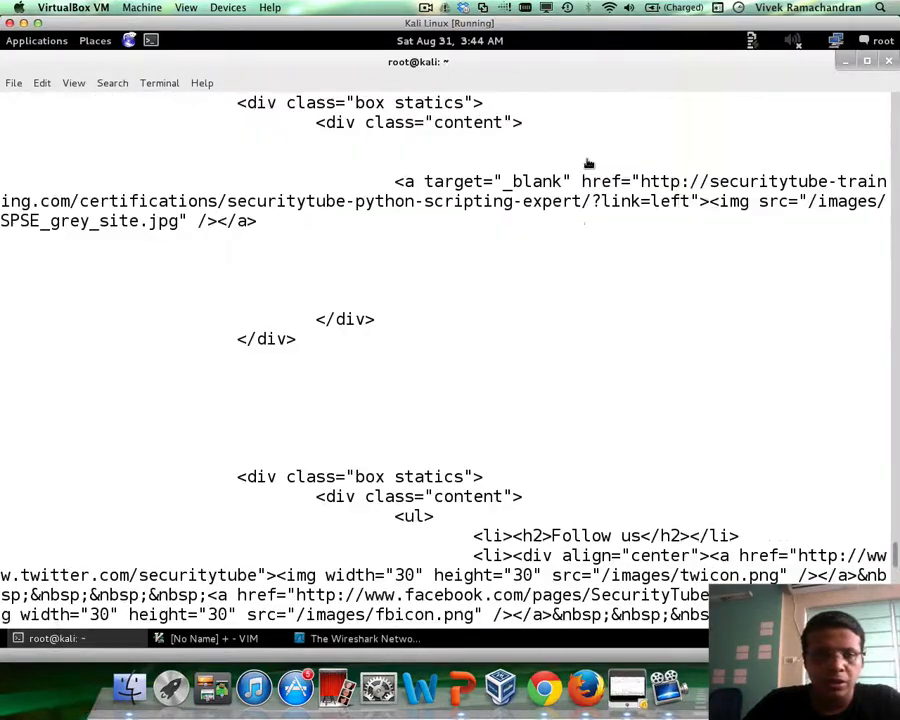
{"action": "scroll", "scroll_direction": "down", "scroll_amount": 3}
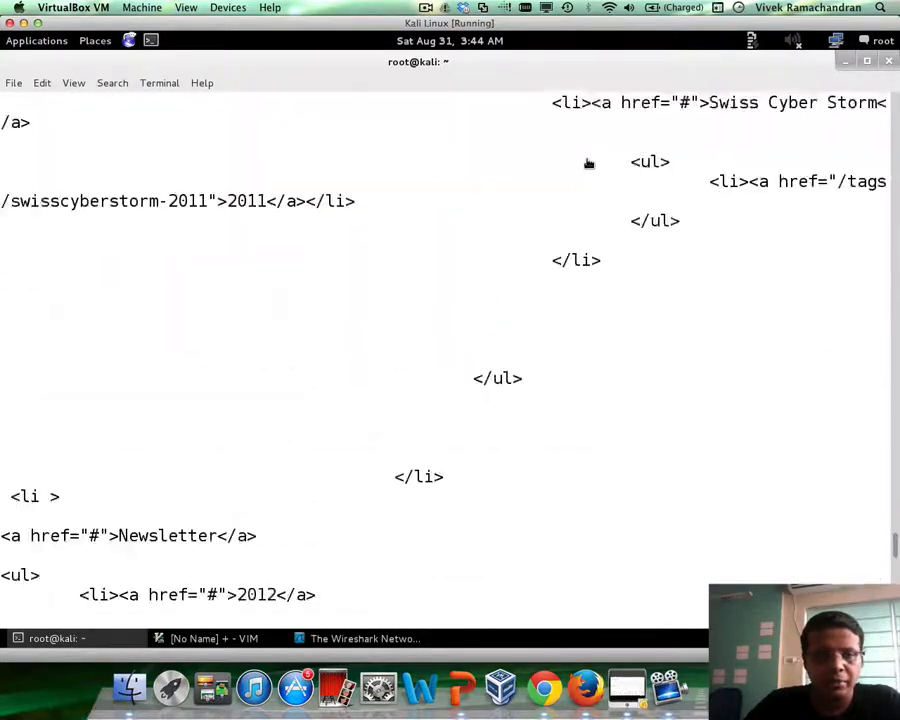
{"action": "scroll", "scroll_direction": "down", "scroll_amount": 3}
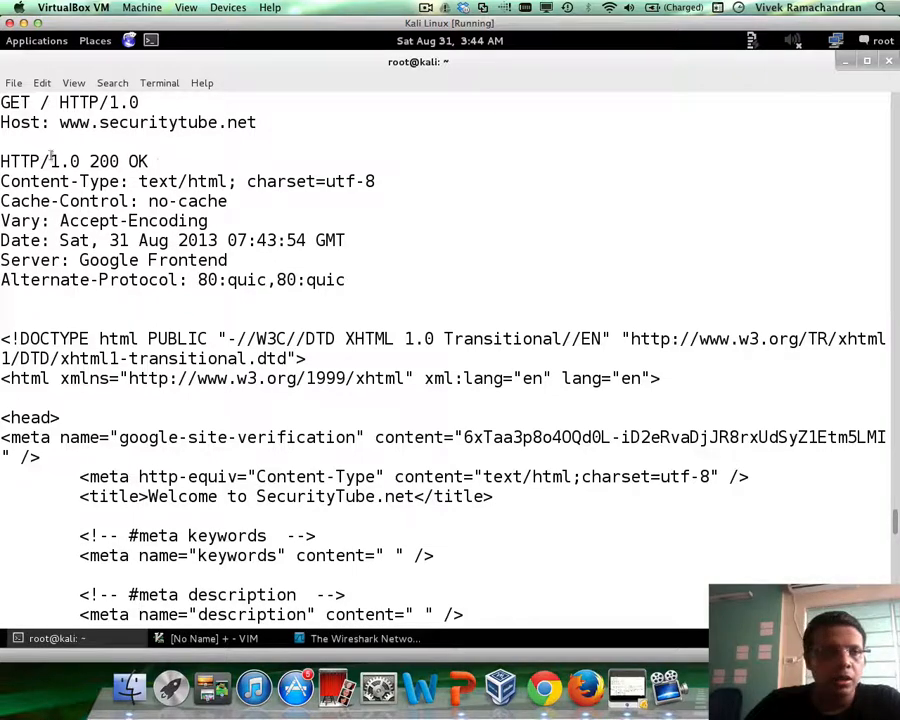
Clear the terminal, leaving an empty shell prompt
{"action": "double_click", "coordinate": [16, 102]}
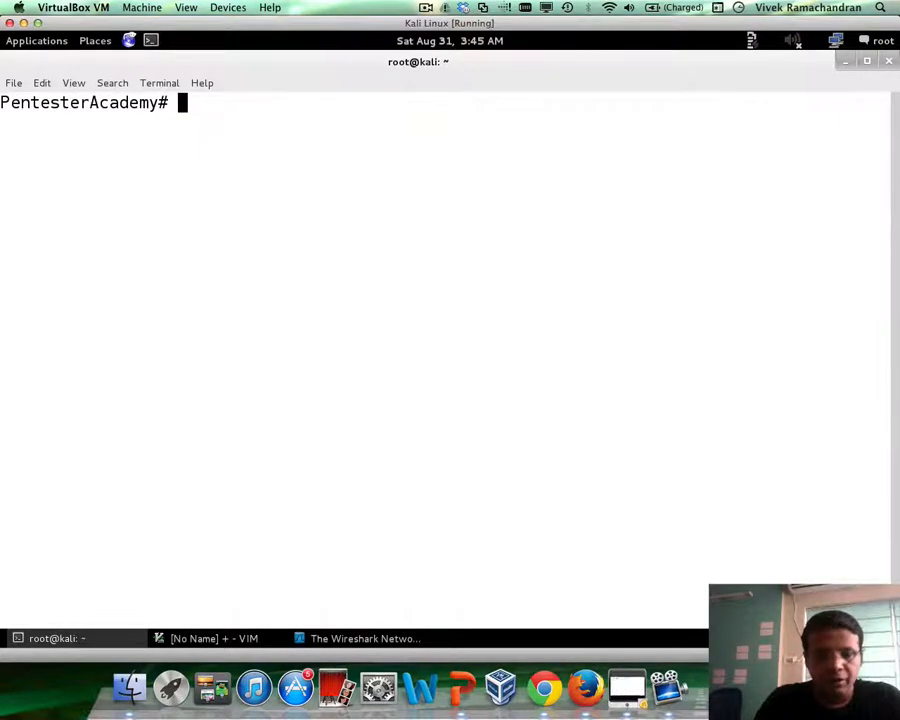
{"action": "type", "text": "nc www.securitytube.net 80"}
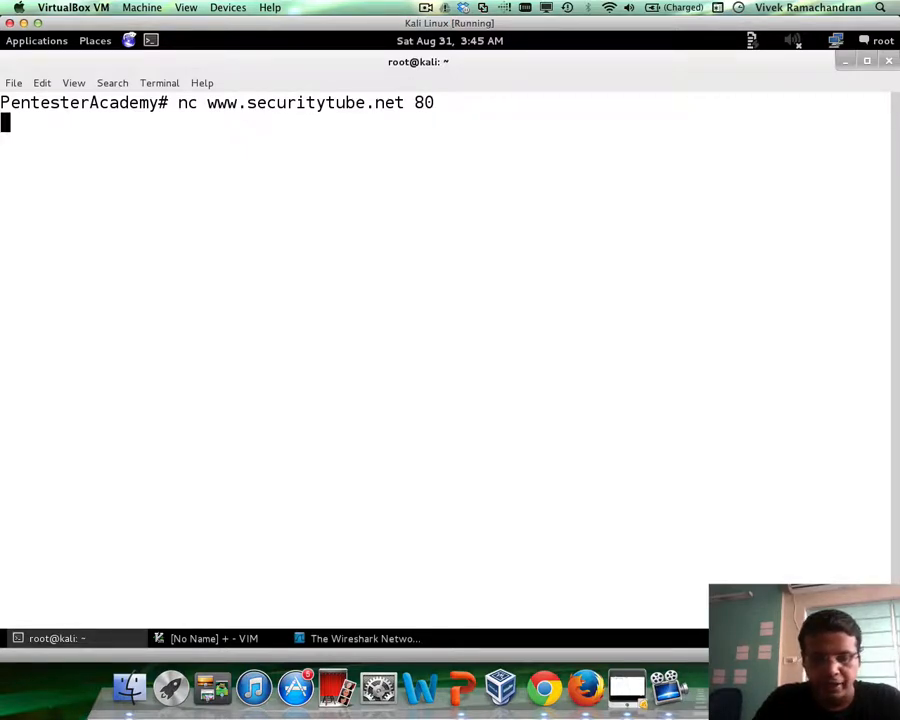
{"action": "type", "text": "GET / HTTP"}
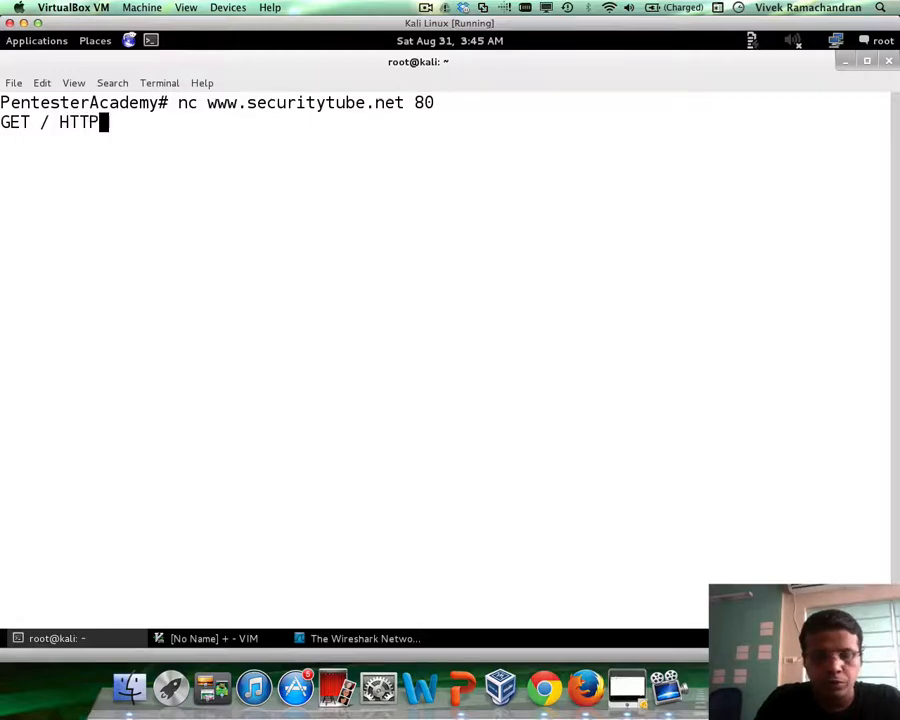
{"action": "type", "text": "/1.1"}
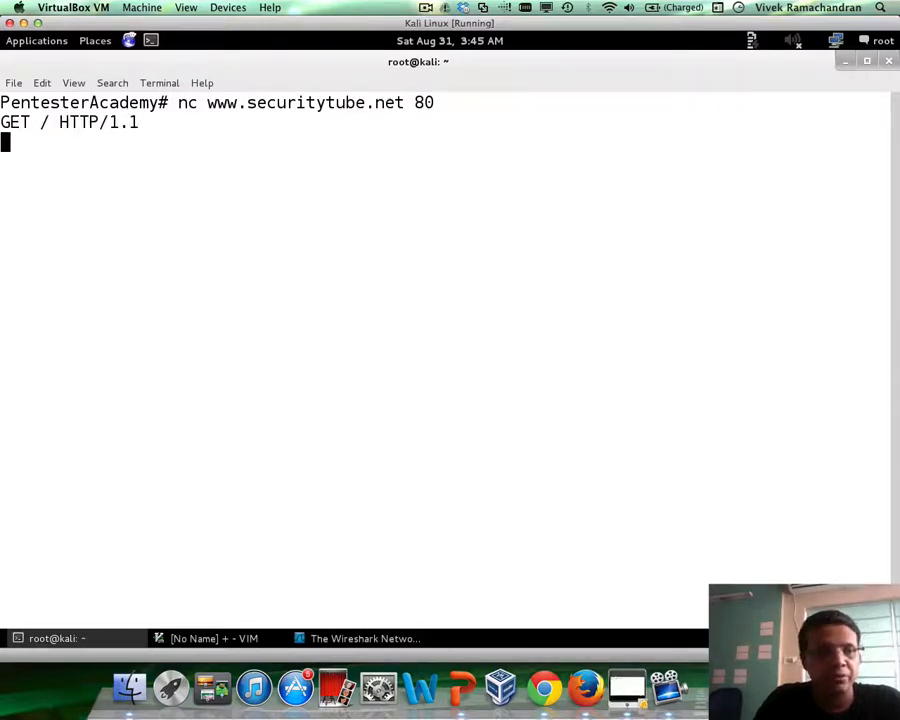
{"action": "type", "text": "Host:"}
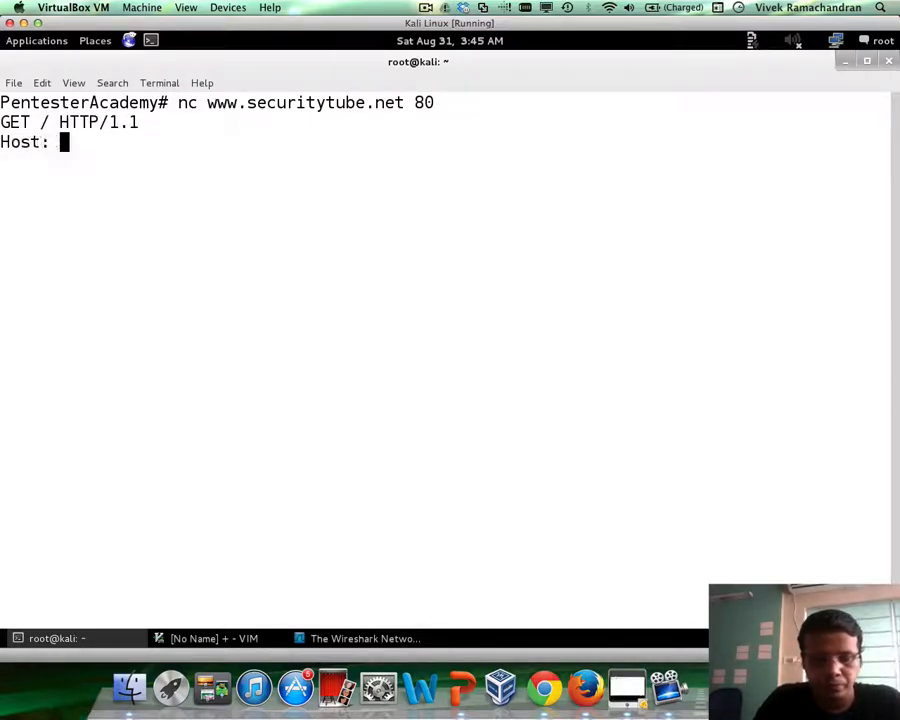
{"action": "type", "text": "www.sec"}
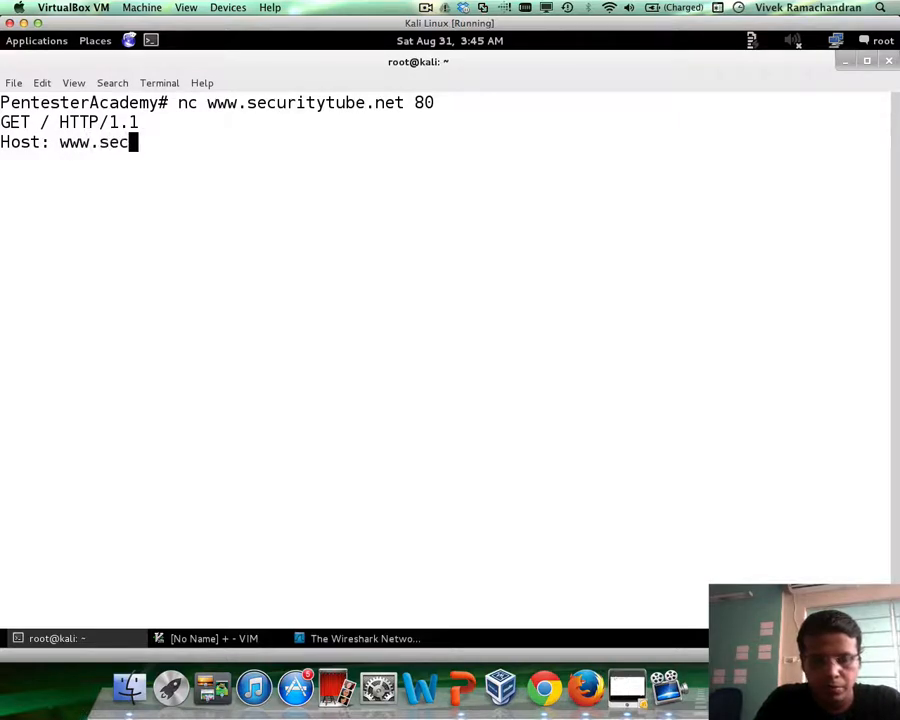
{"action": "type", "text": "uritytube.net"}
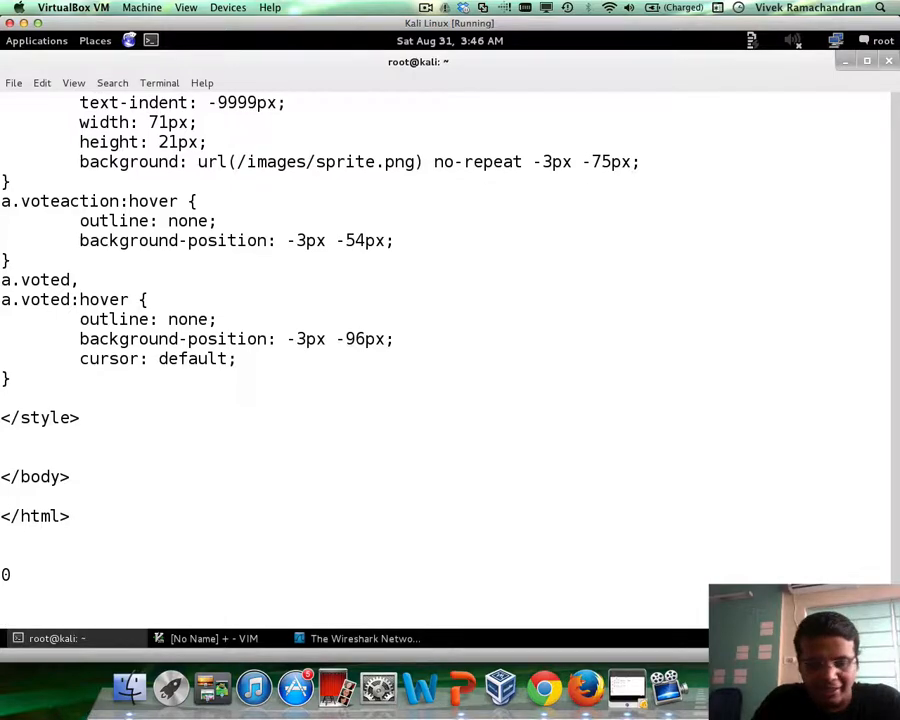
Send a second GET / HTTP/1.1 with a mistyped Host line, getting 400 Bad Request
{"action": "type", "text": "GET / HTTP/1.1"}
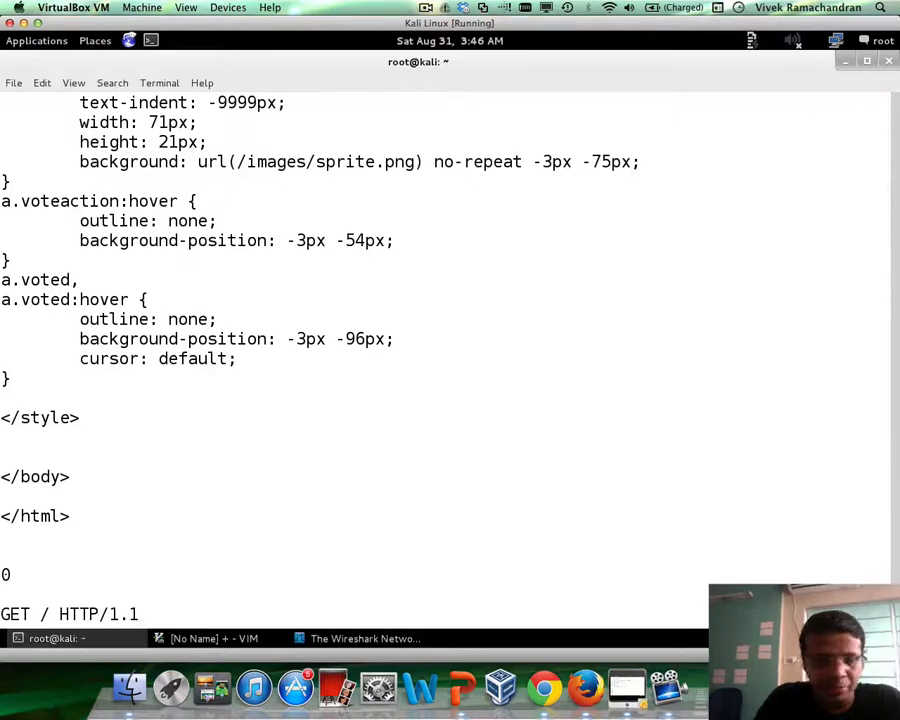
{"action": "type", "text": "Host: www.securiytube.net^[[D"}
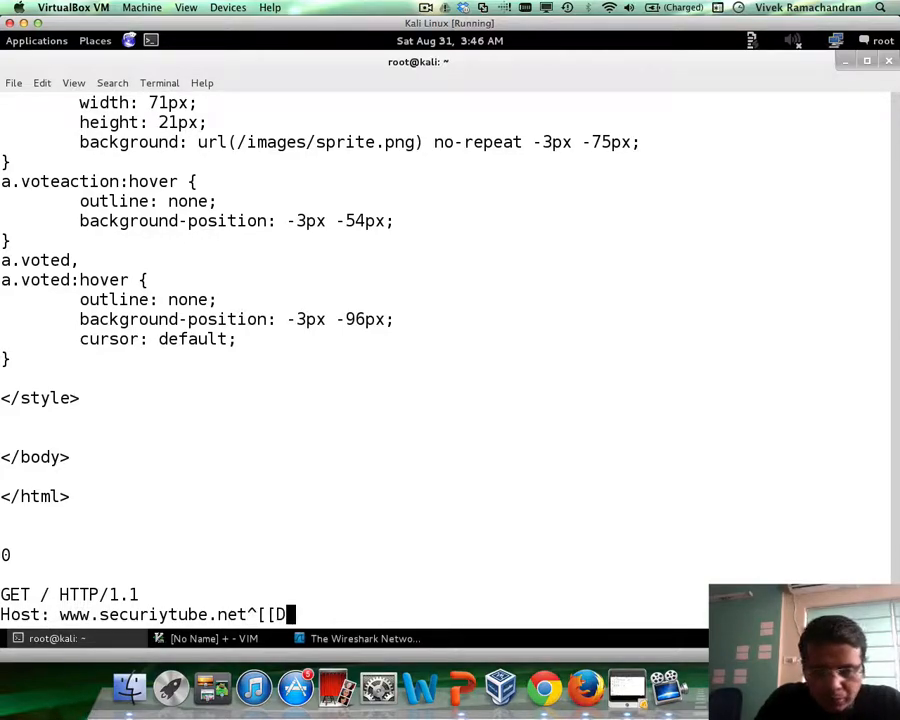
{"action": "scroll", "scroll_direction": "down", "scroll_amount": 3}
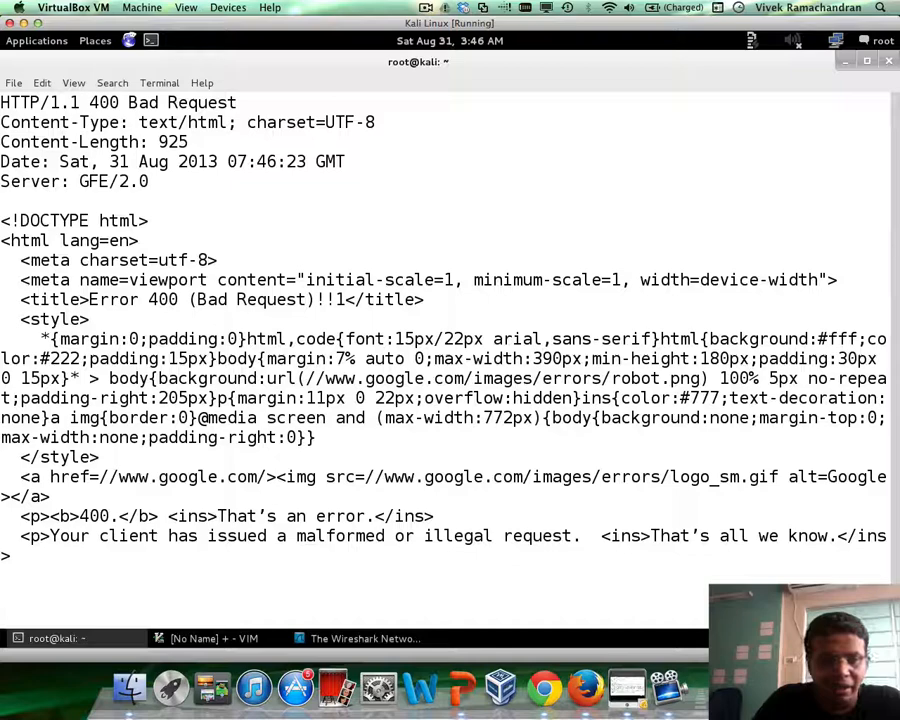
{"action": "type", "text": "GET / H"}
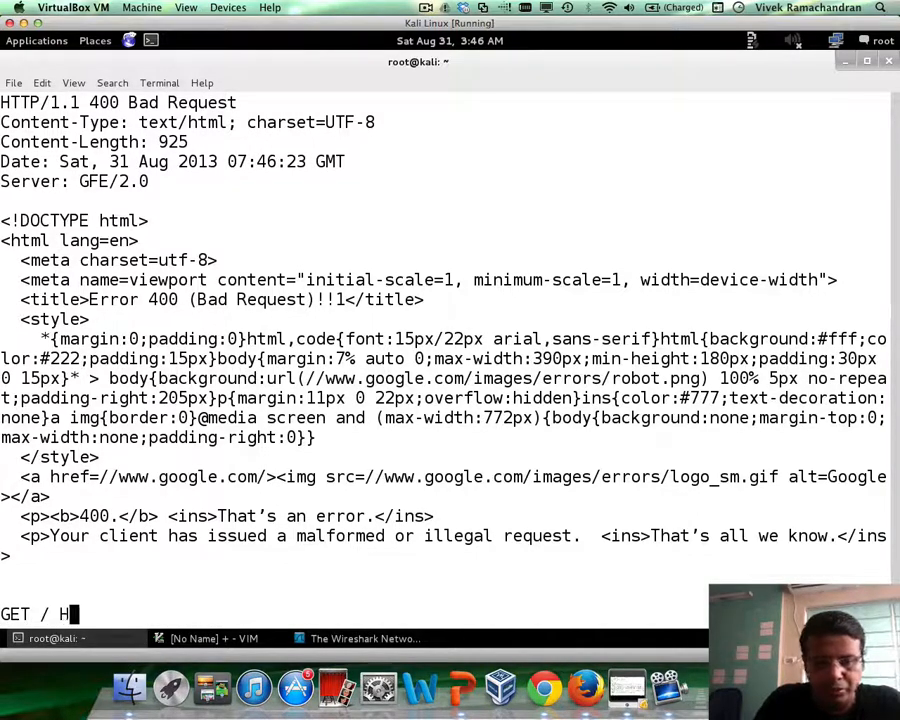
{"action": "type", "text": "TTP/"}
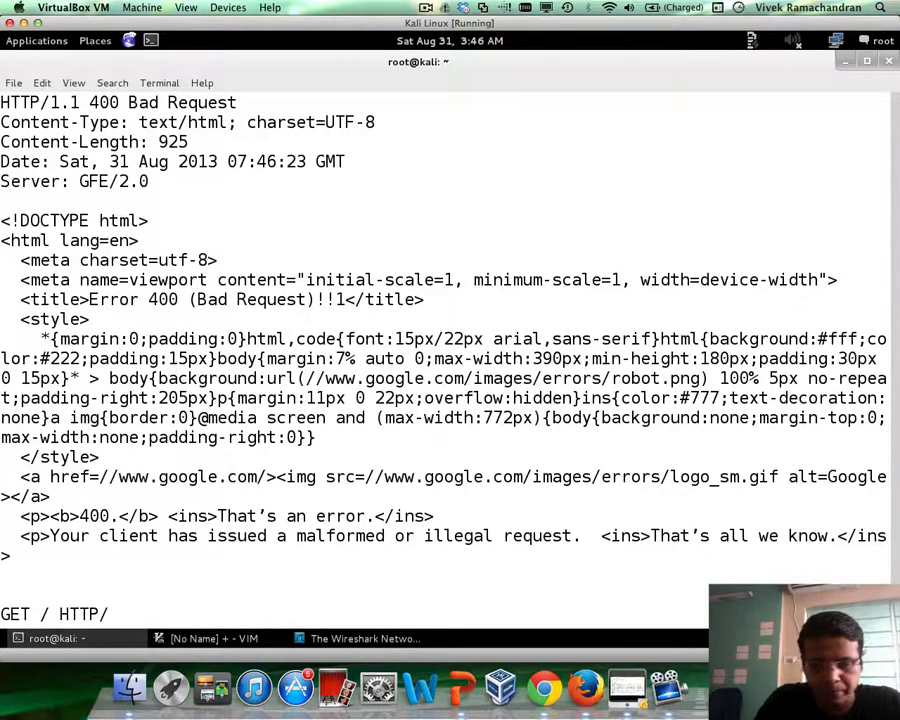
{"action": "type", "text": "1.1"}
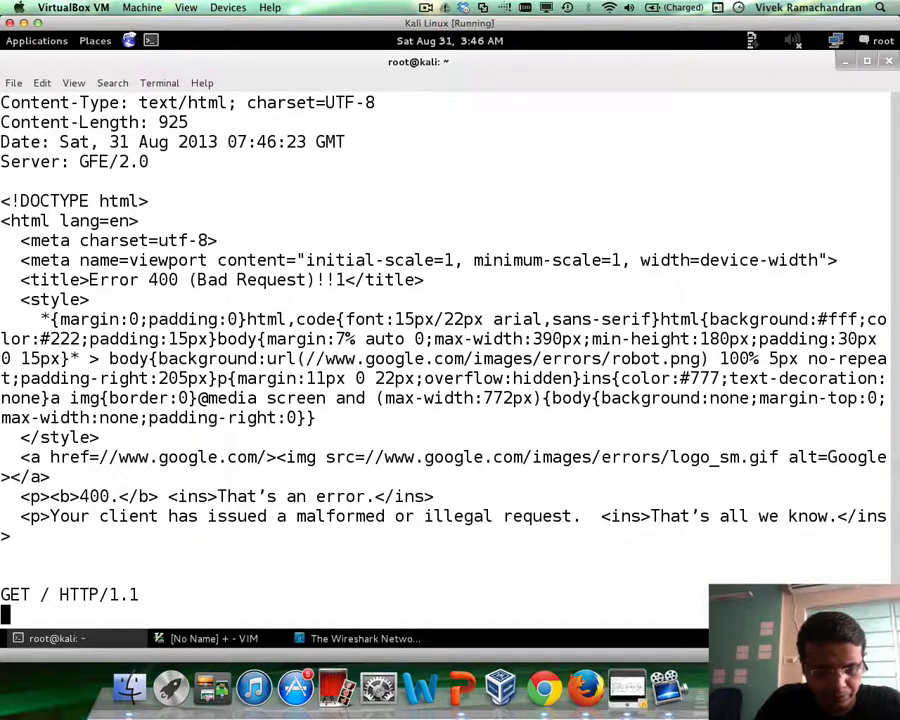
{"action": "type", "text": "Host:"}
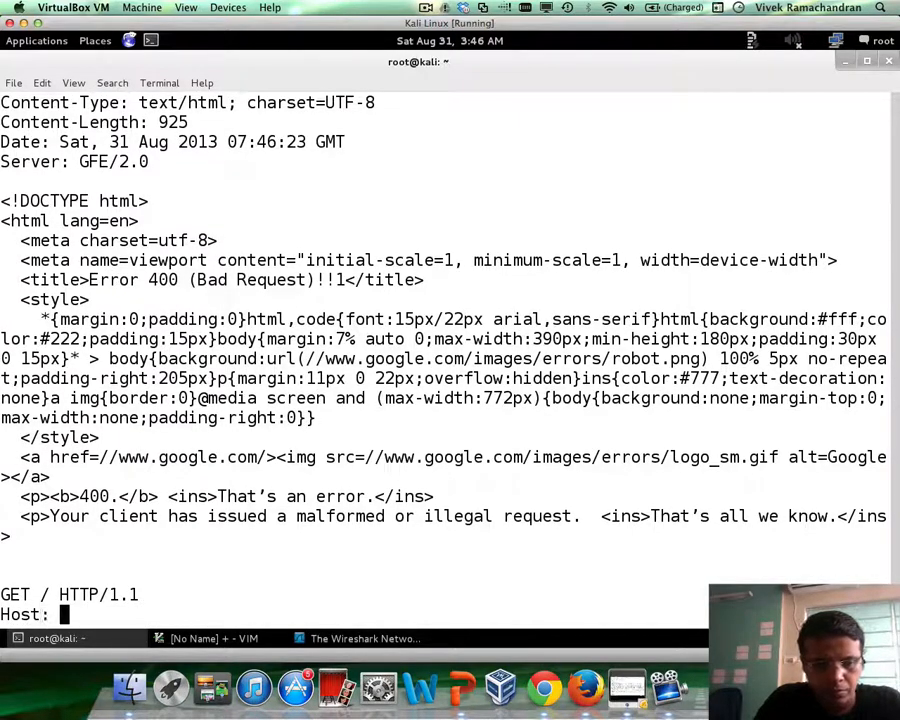
{"action": "type", "text": "www.se"}
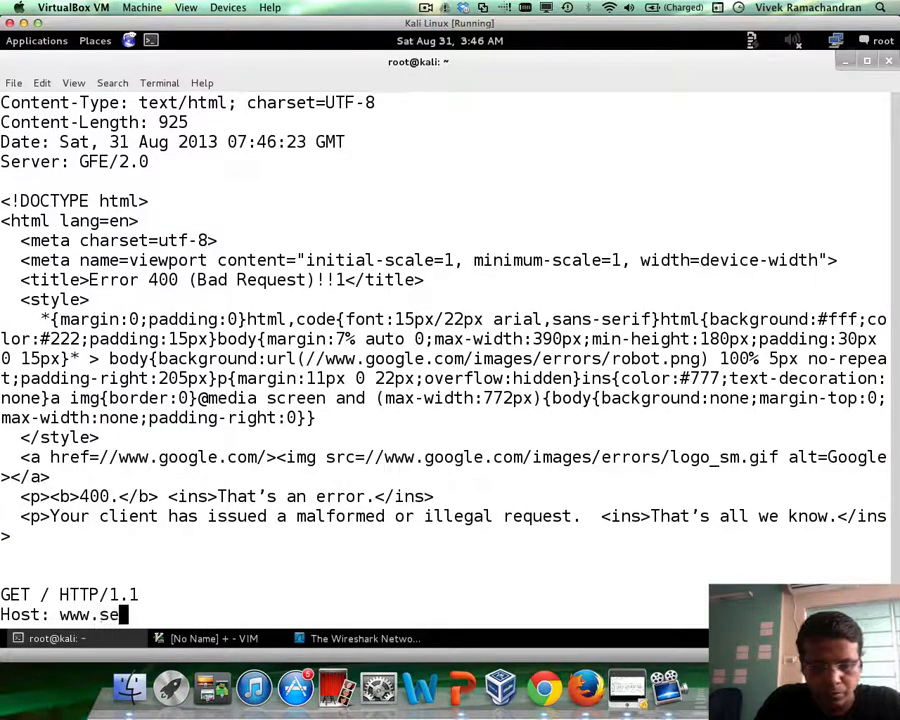
{"action": "type", "text": "curityt"}
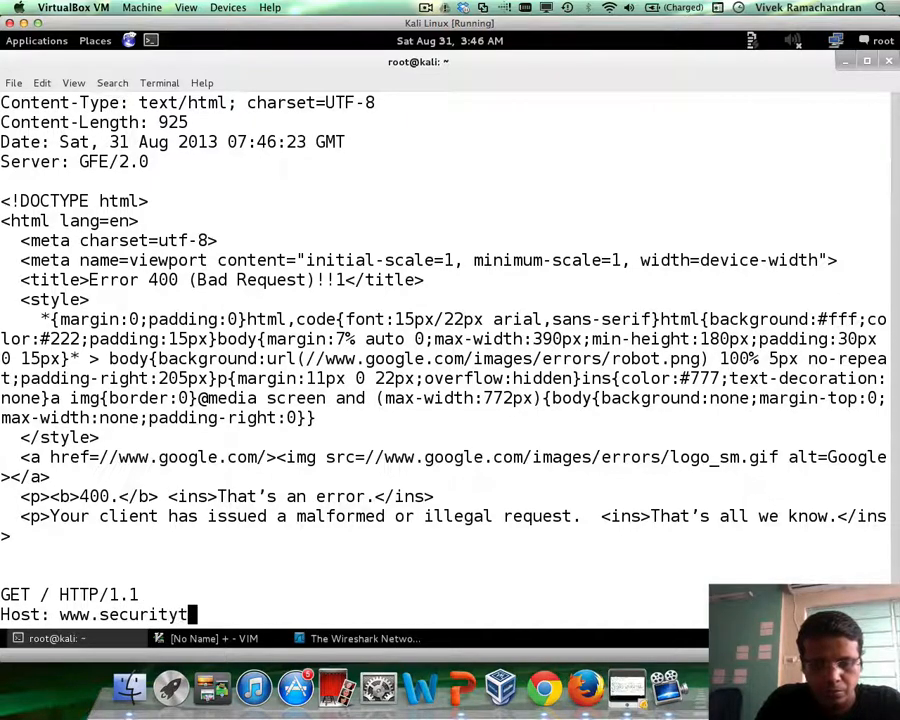
{"action": "type", "text": "ube.net"}
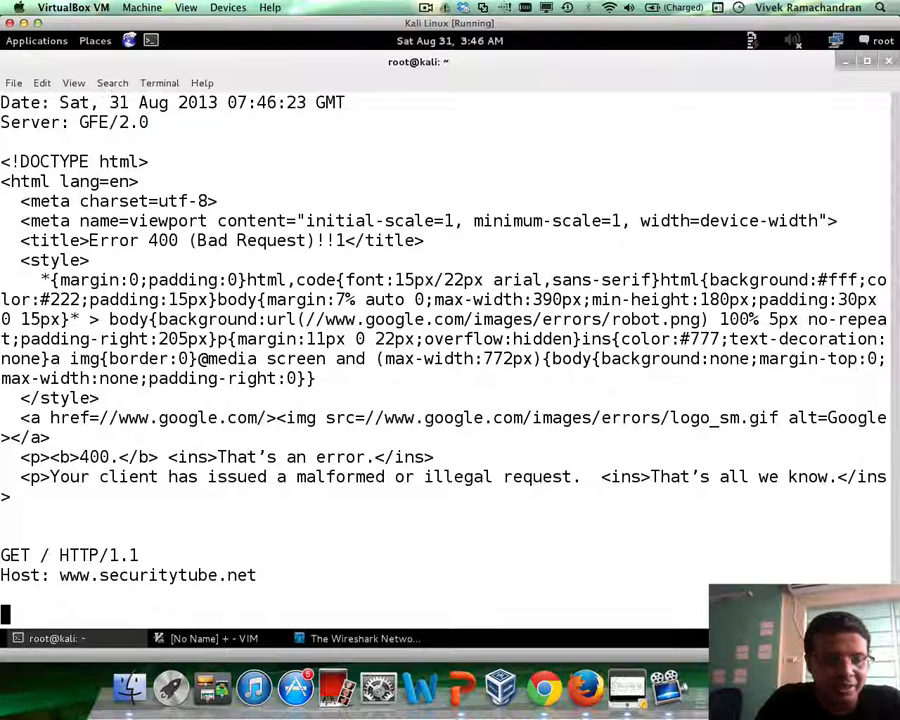
{"action": "scroll", "scroll_direction": "down", "scroll_amount": 3}
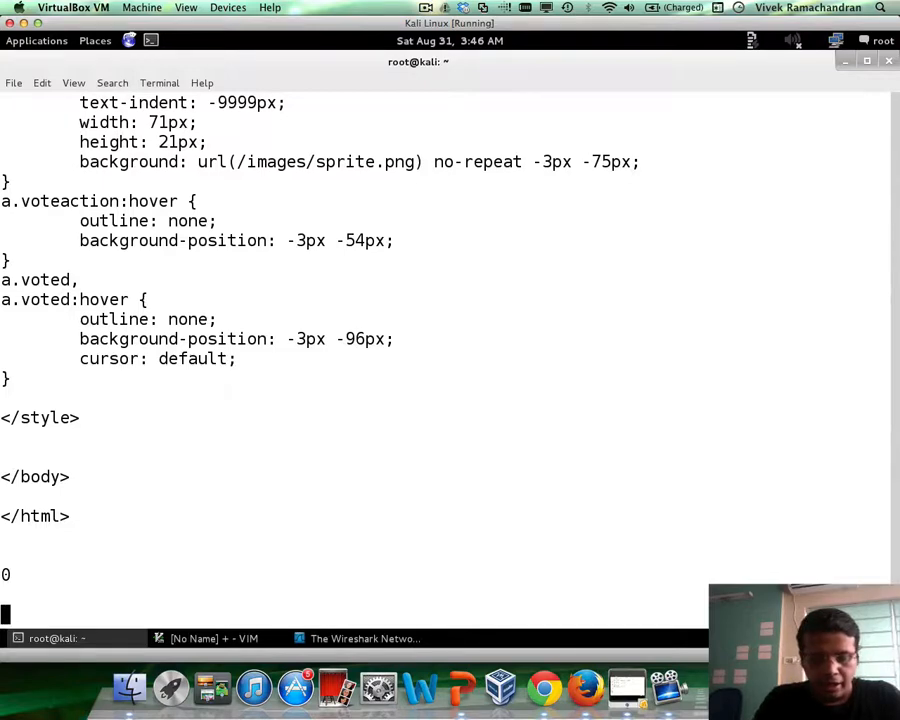
{"action": "type", "text": "get /"}
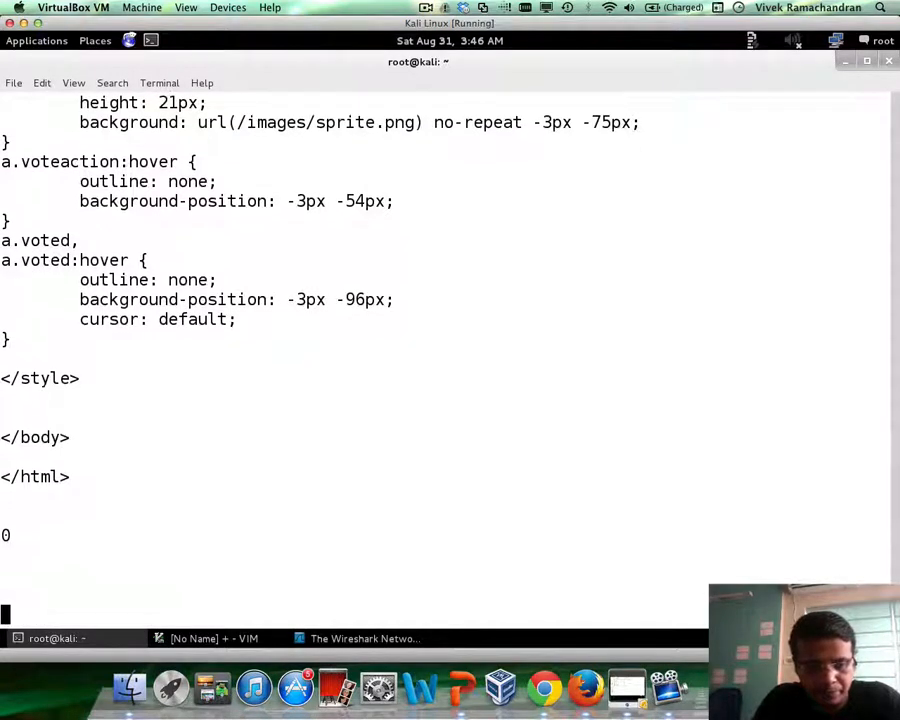
{"action": "type", "text": "GET"}
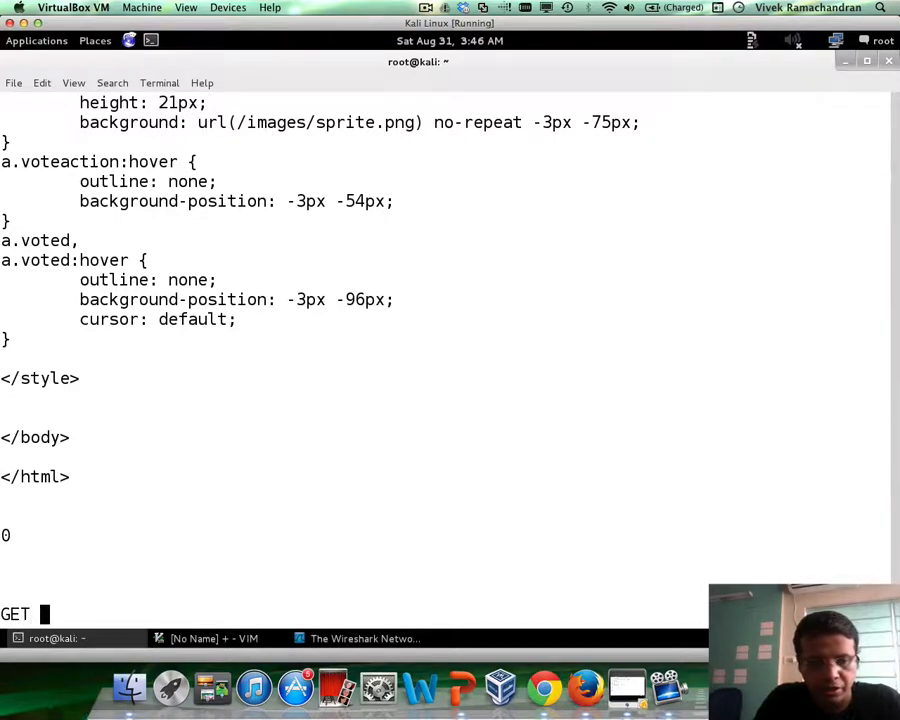
{"action": "type", "text": "/VIDEO"}
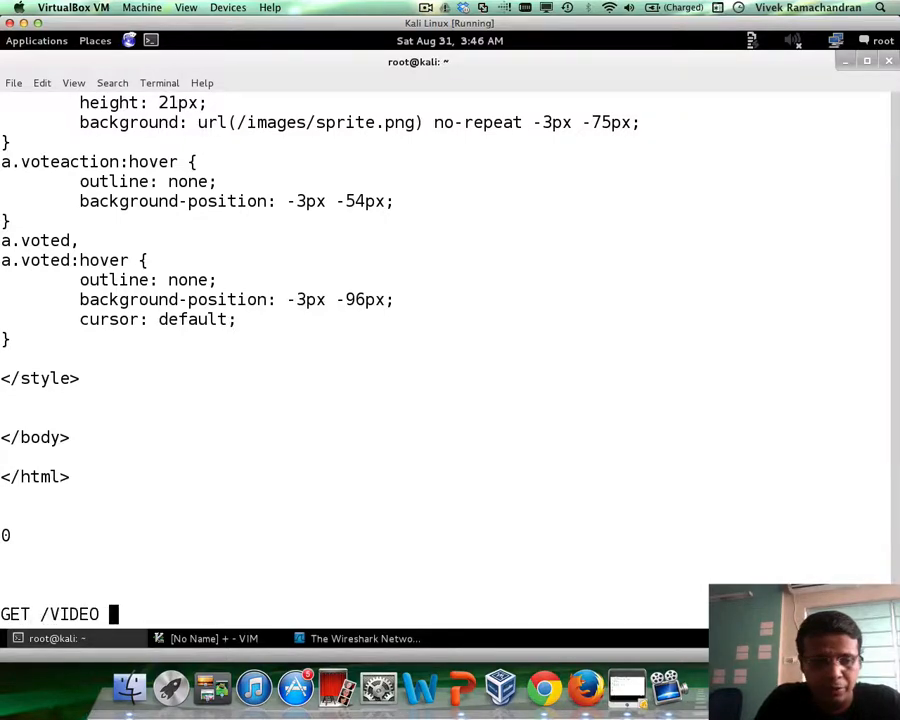
{"action": "type", "text": "H"}
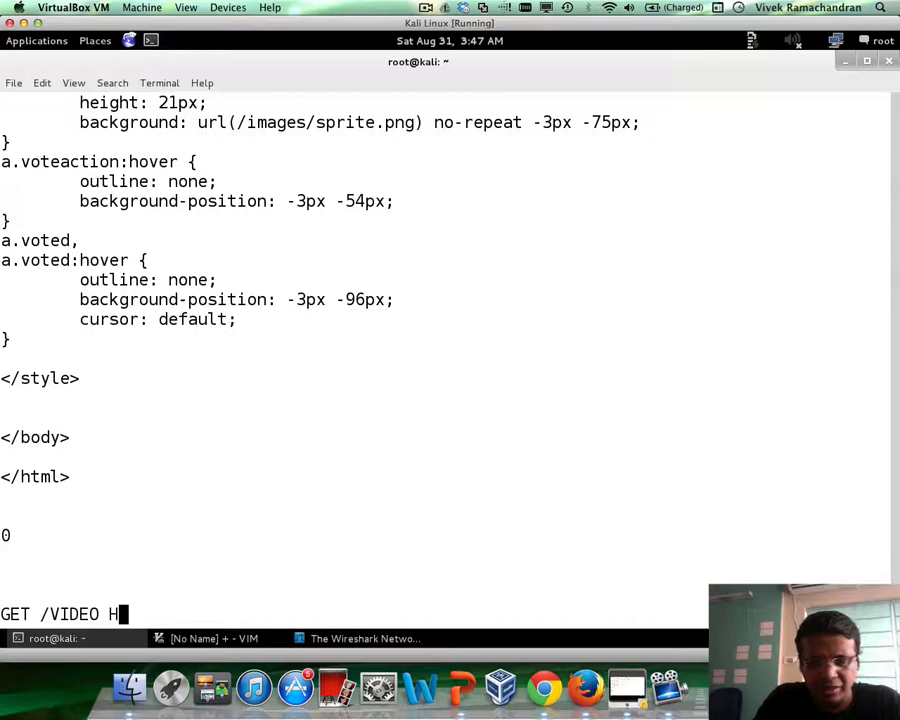
{"action": "type", "text": "TTP/1.1"}
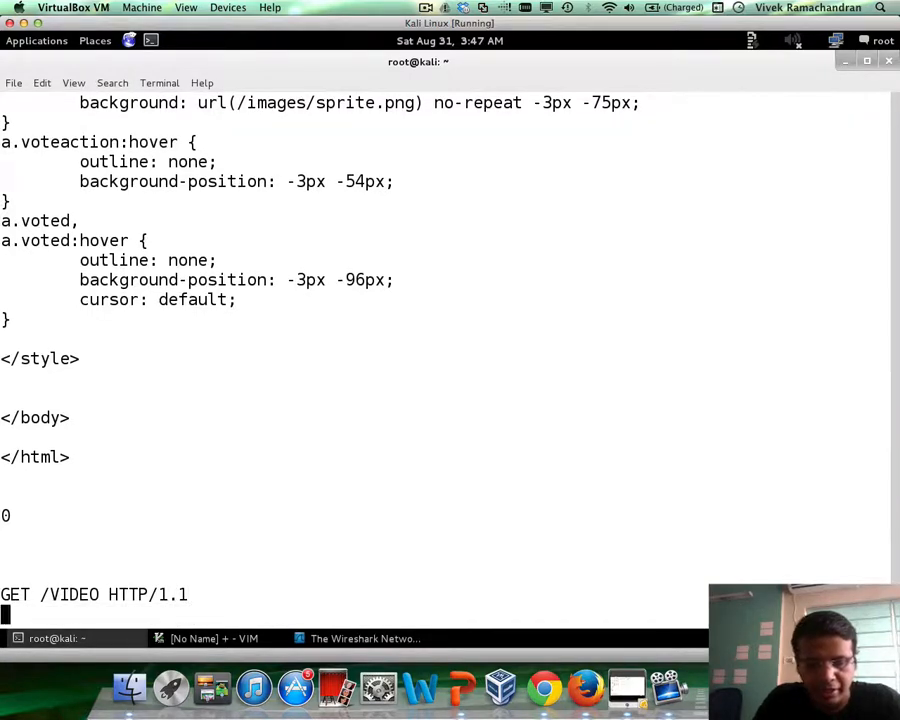
{"action": "type", "text": "Host: www.s"}
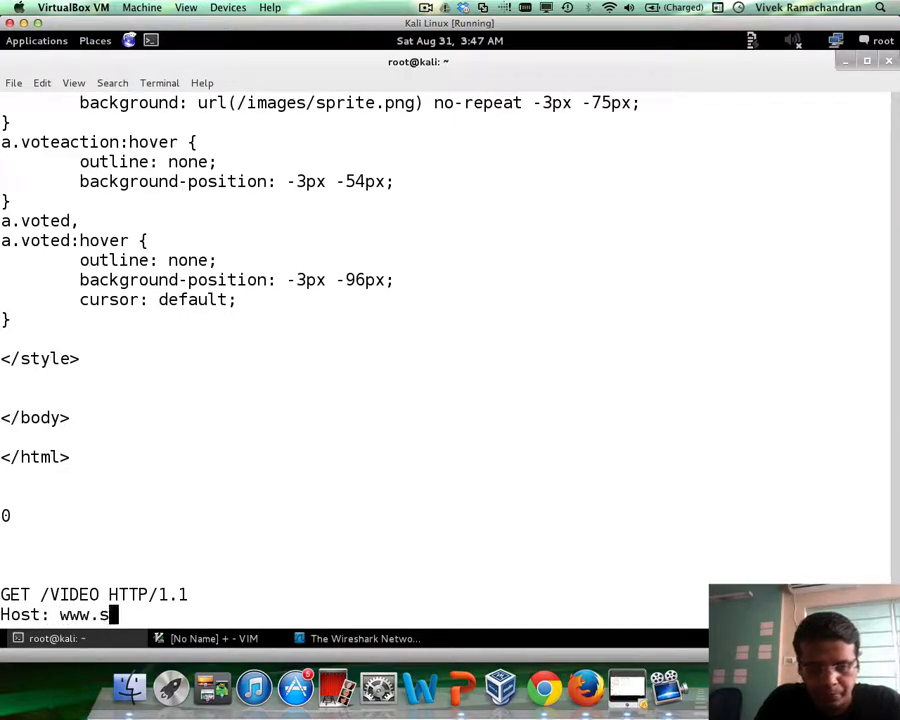
{"action": "type", "text": "ecurity"}
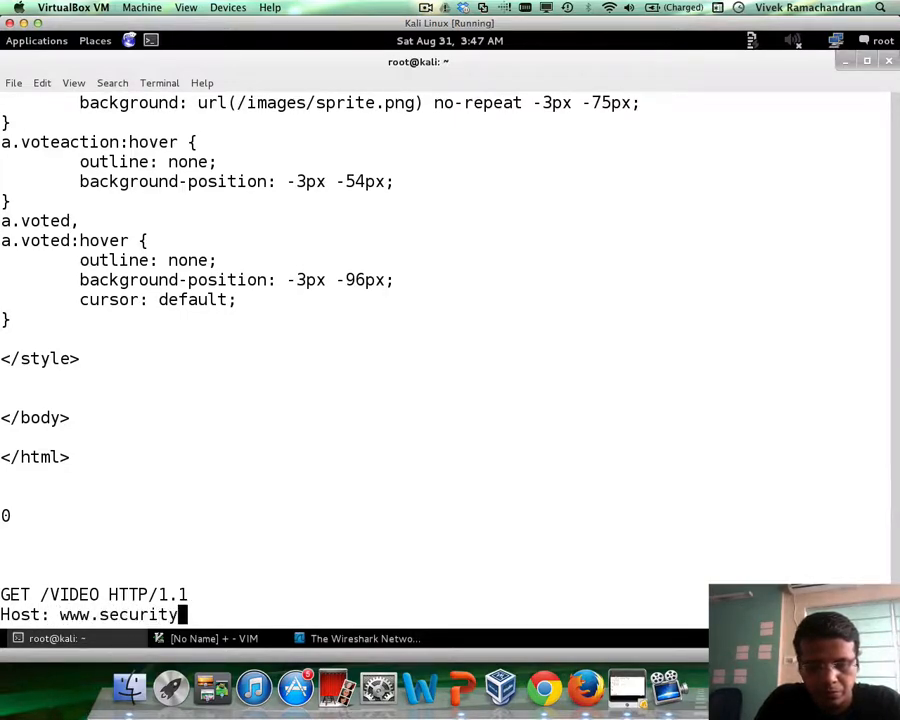
{"action": "type", "text": "tube.net"}
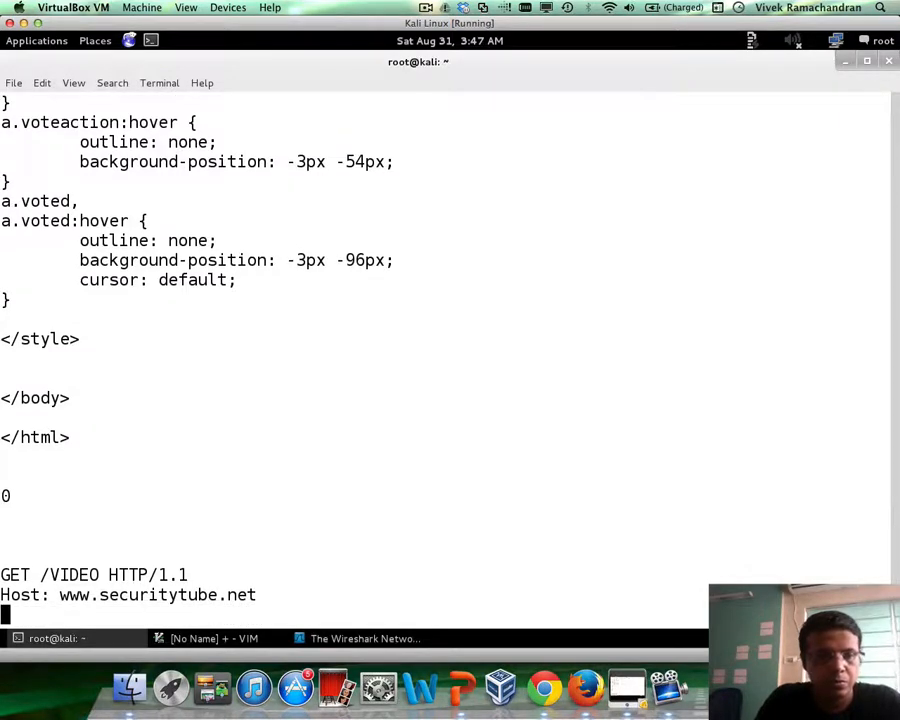
{"action": "scroll", "scroll_direction": "down", "scroll_amount": 3}
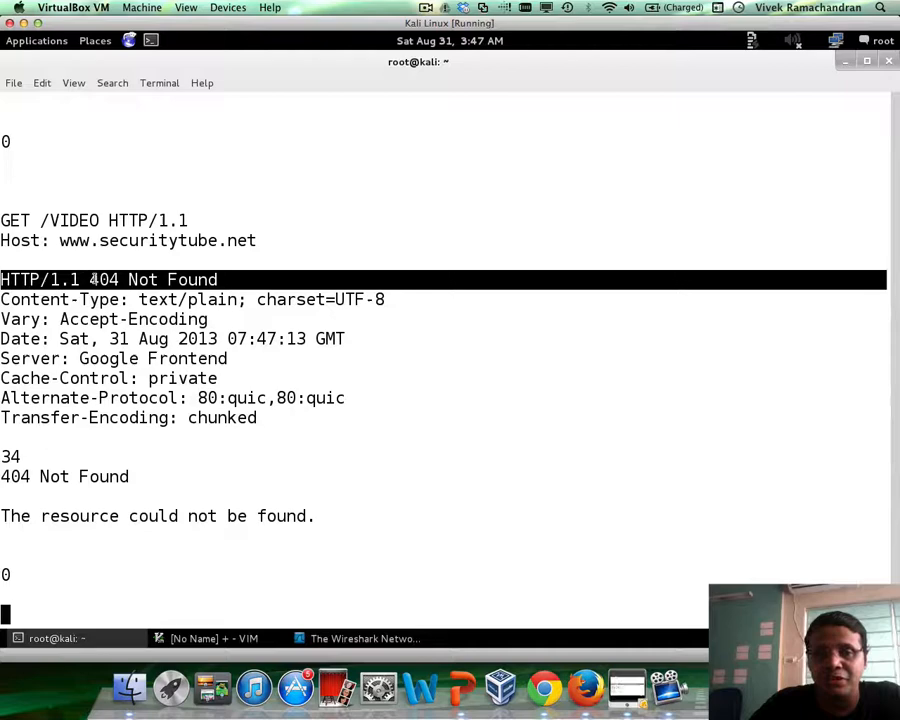
{"action": "type", "text": "C"}
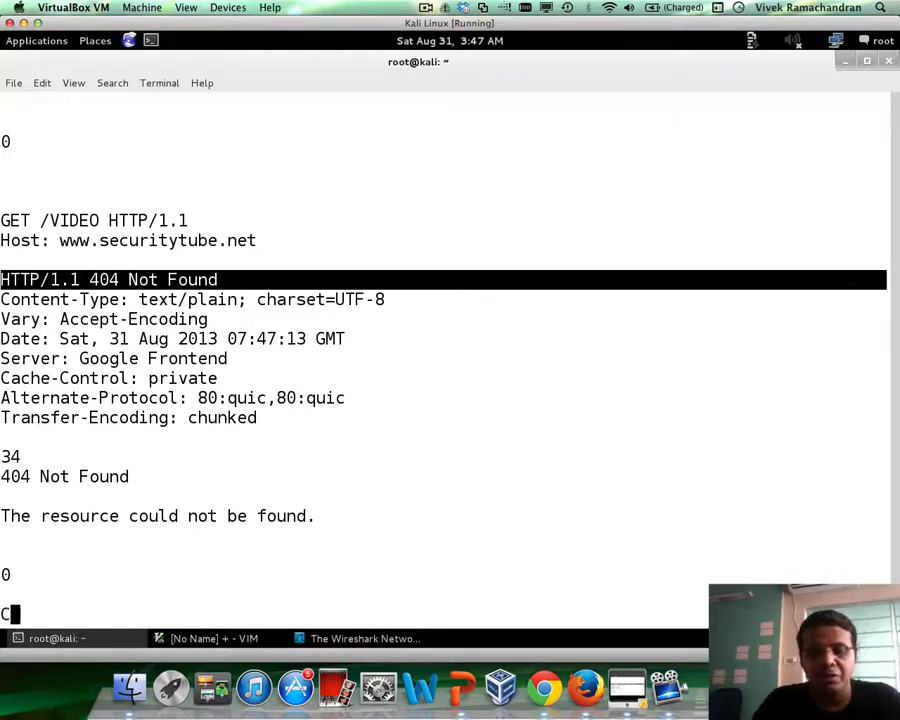
{"action": "type", "text": "onnection: close"}
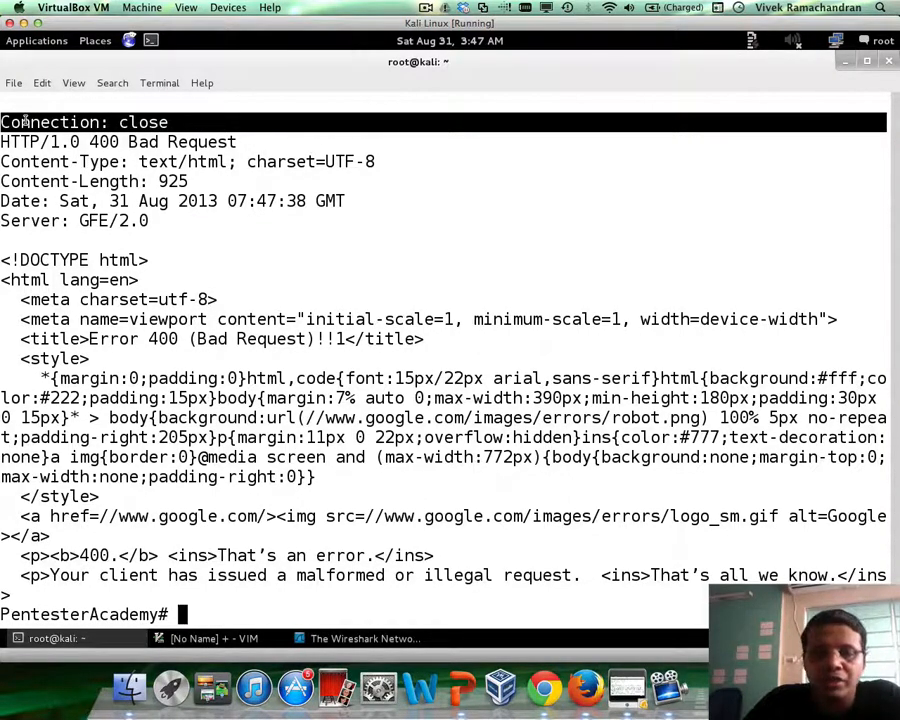
{"action": "type", "text": "nc www.securitytube.net 80"}
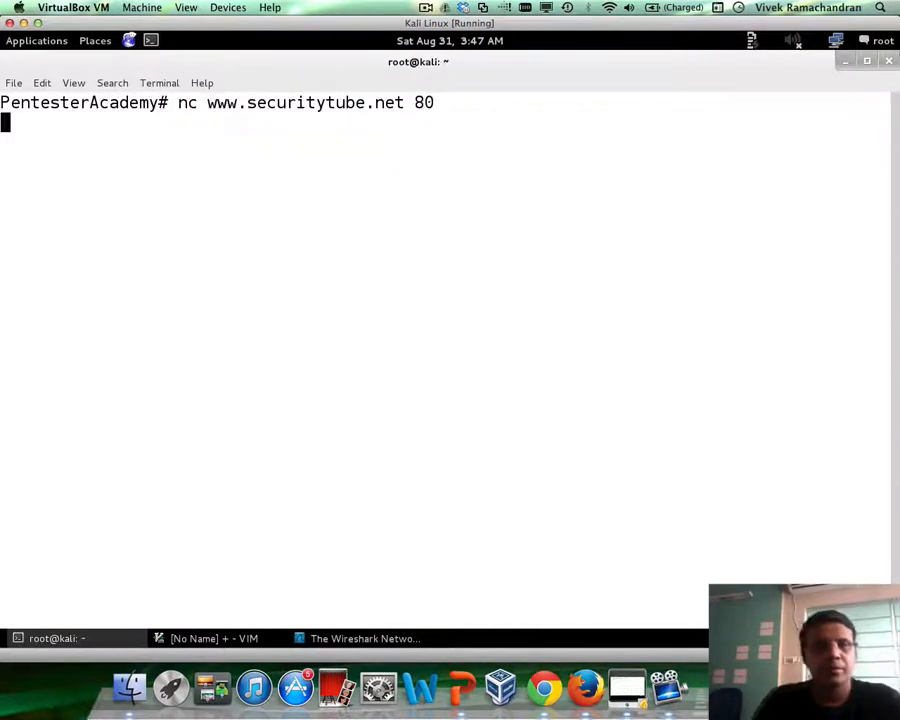
{"action": "type", "text": "GET /"}
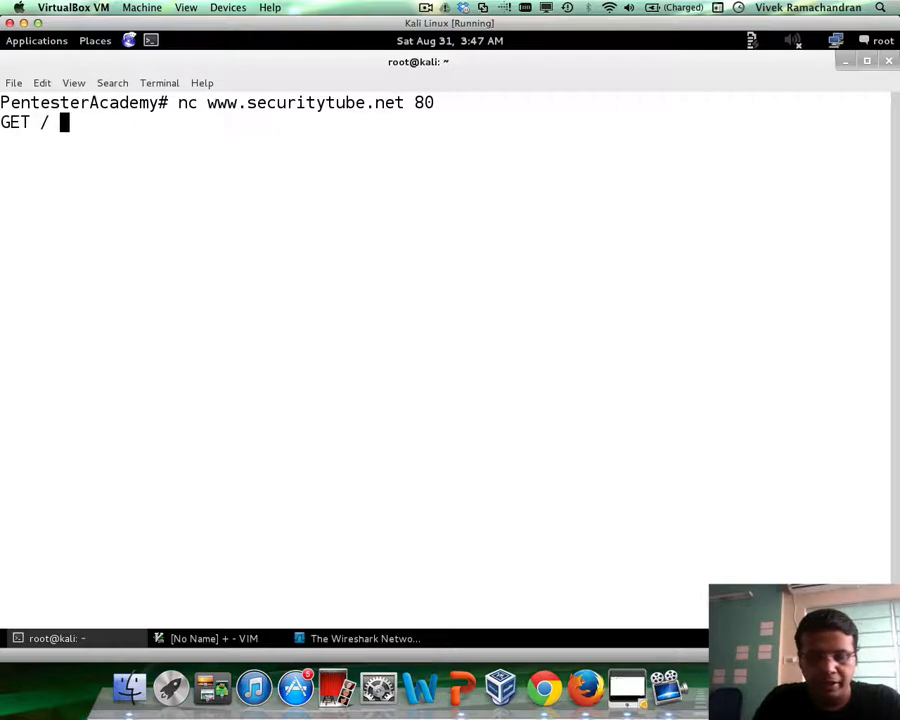
{"action": "type", "text": "HTTP/"}
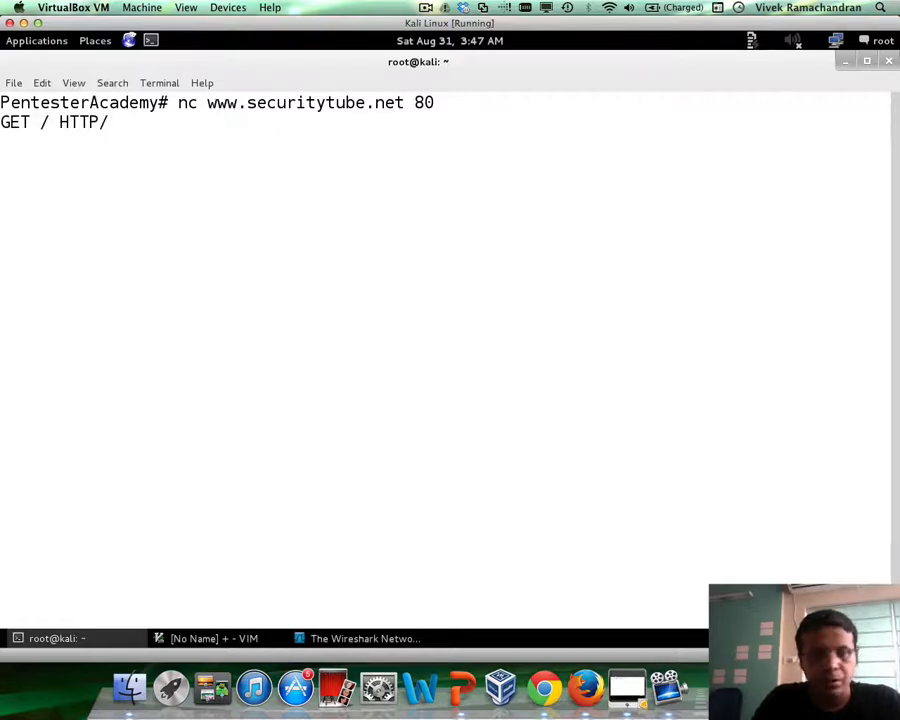
{"action": "type", "text": "1.1"}
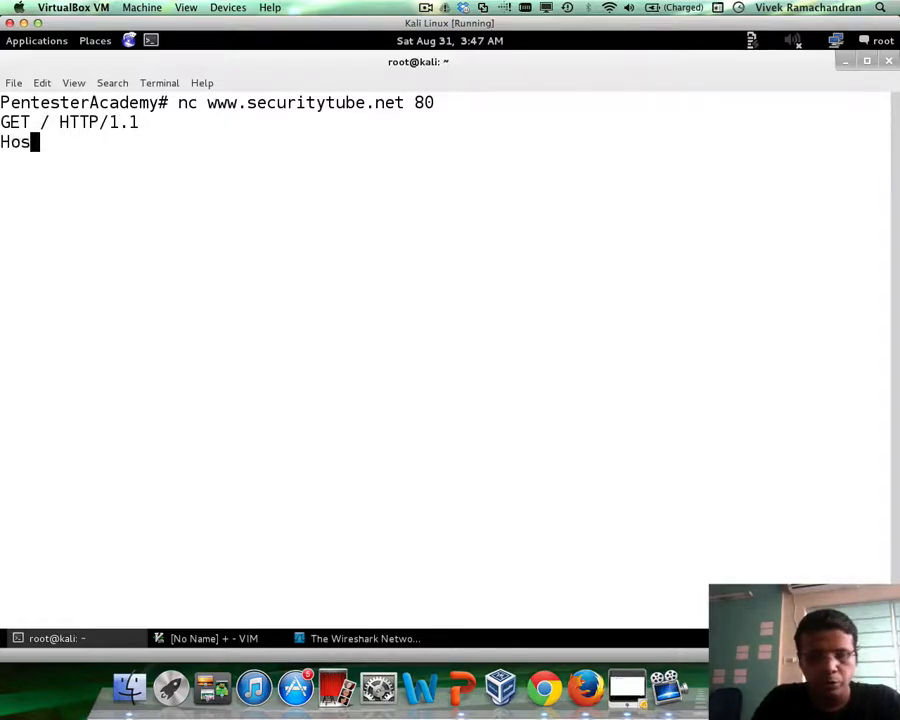
{"action": "type", "text": "t: www"}
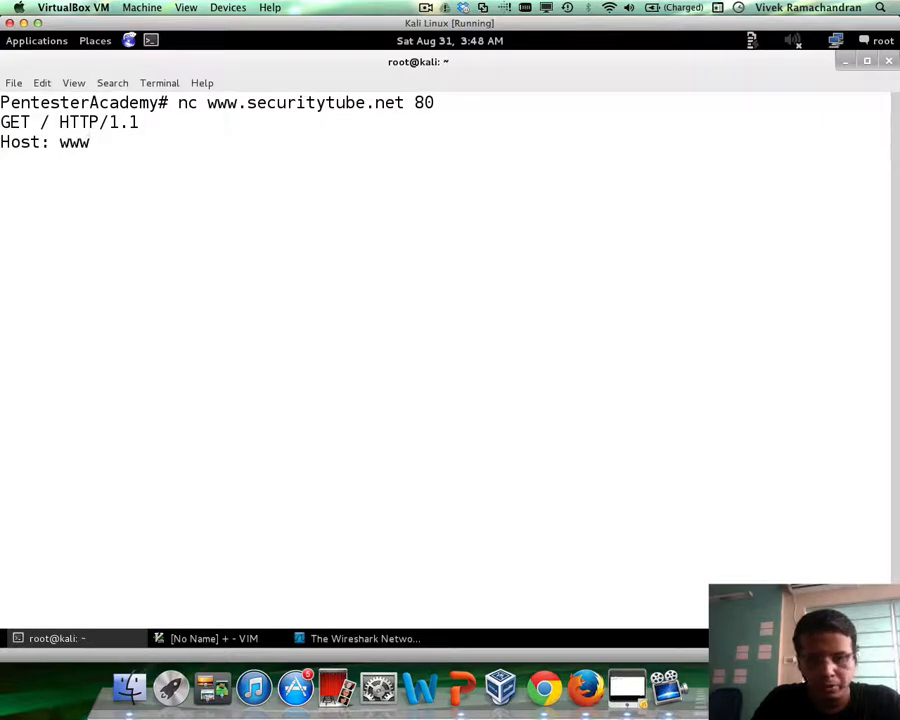
{"action": "type", "text": ".securitytube.net"}
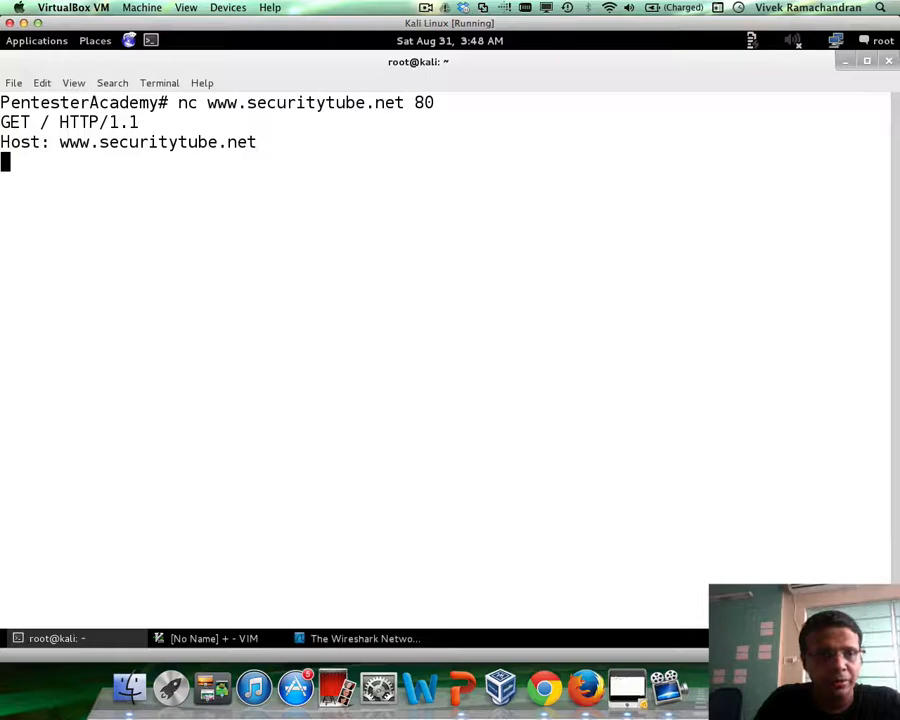
Add a Connection: close header to the request
{"action": "type", "text": "Connectio"}
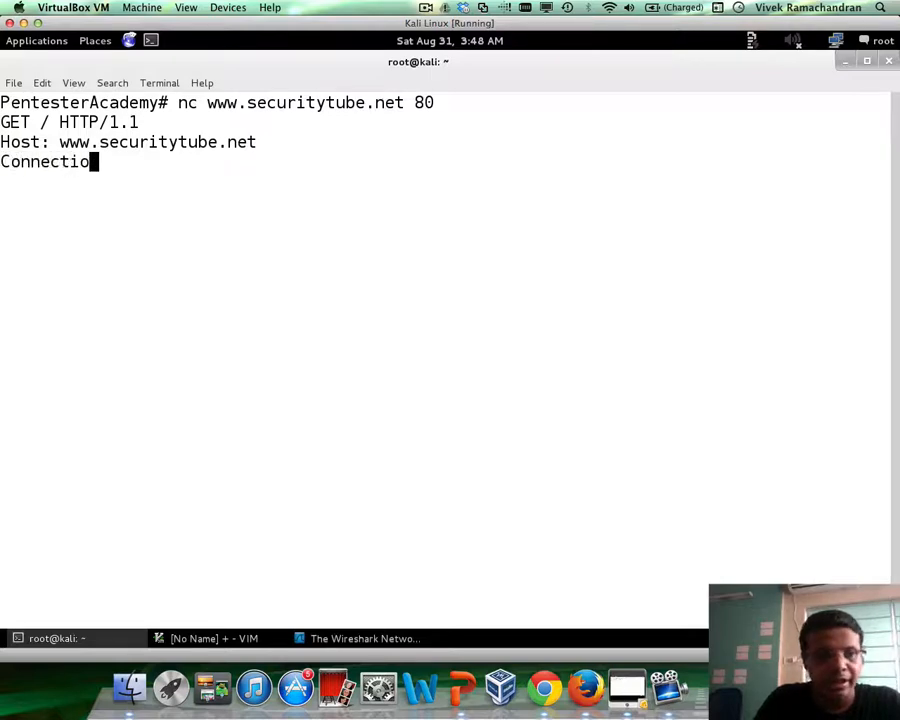
{"action": "type", "text": "n: close"}
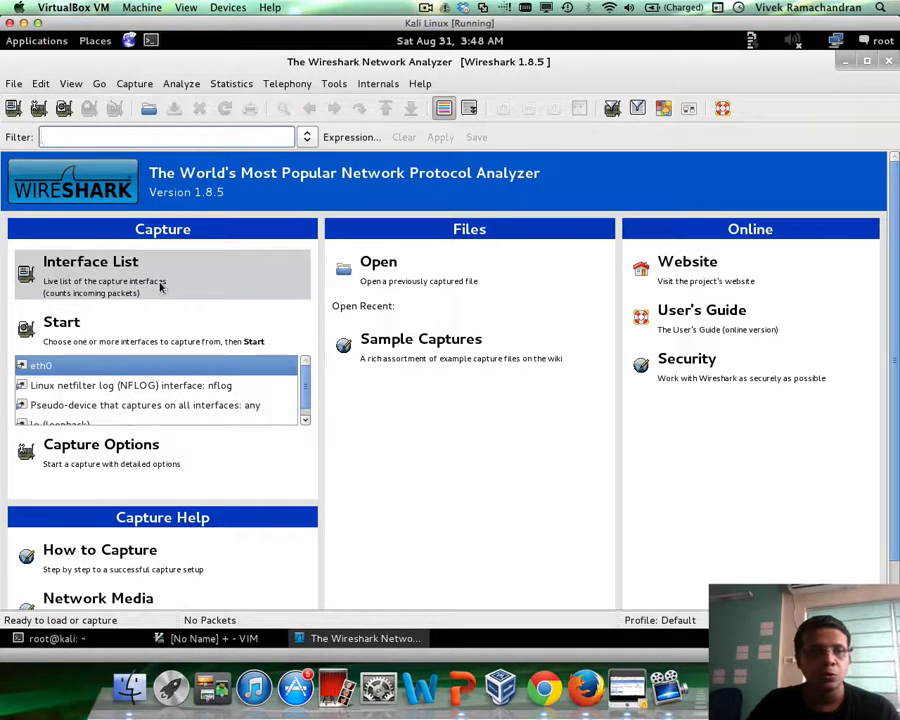
{"action": "mouse_move", "coordinate": [62, 108]}
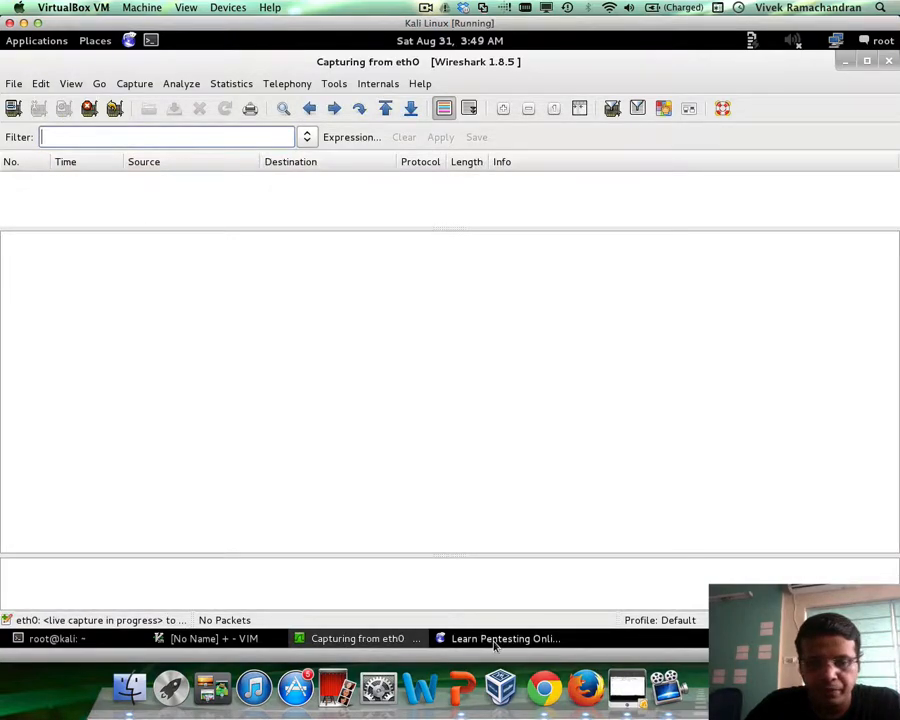
Load securitytube.net in Iceweasel so Wireshark captures its traffic
{"action": "left_click", "coordinate": [504, 638]}
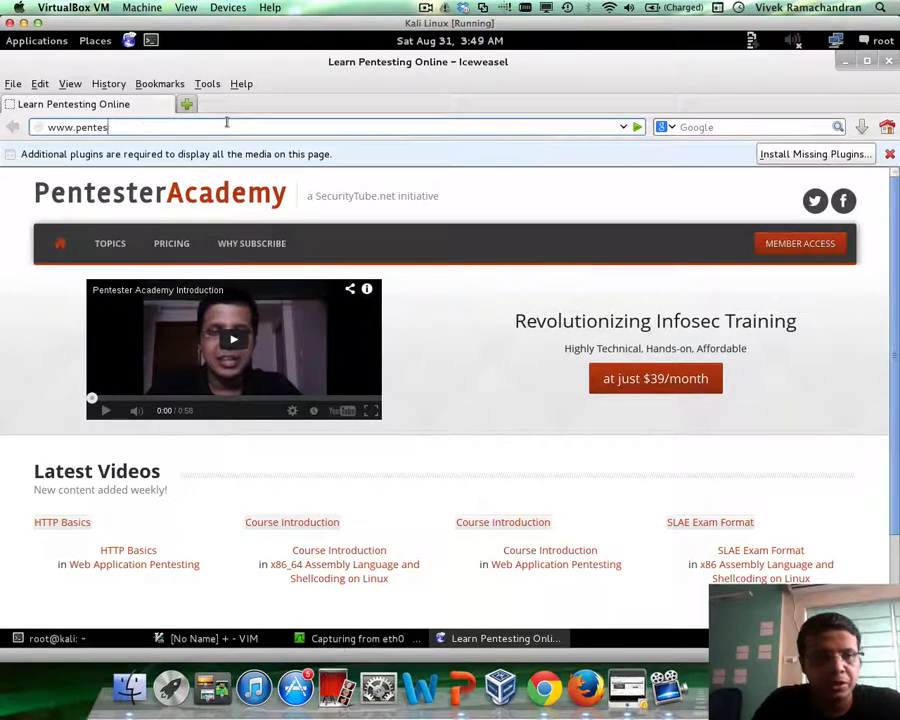
{"action": "type", "text": "securitytube.net"}
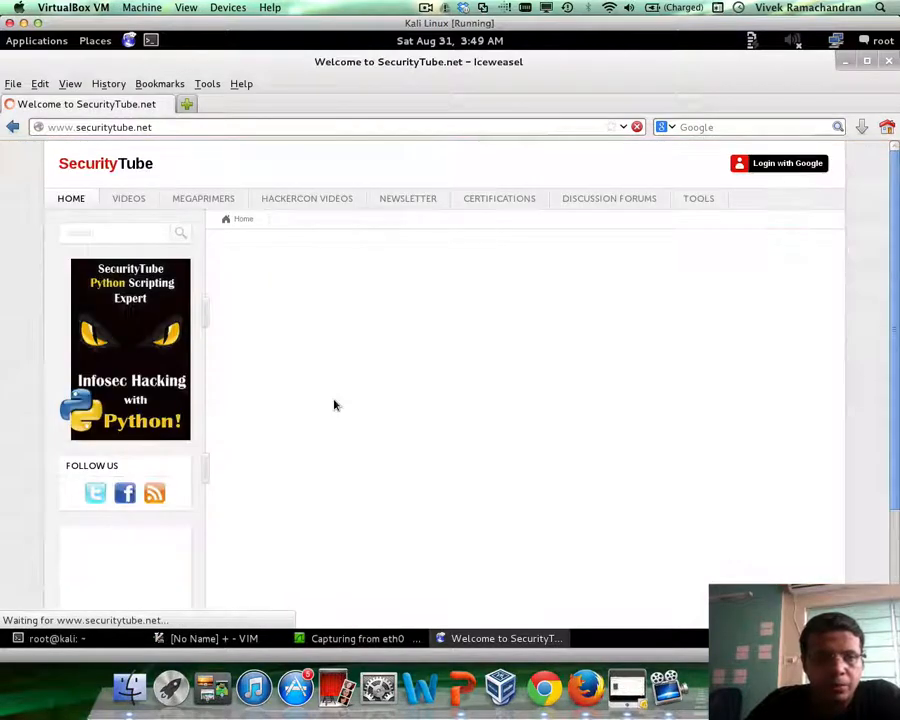
{"action": "left_click", "coordinate": [356, 638]}
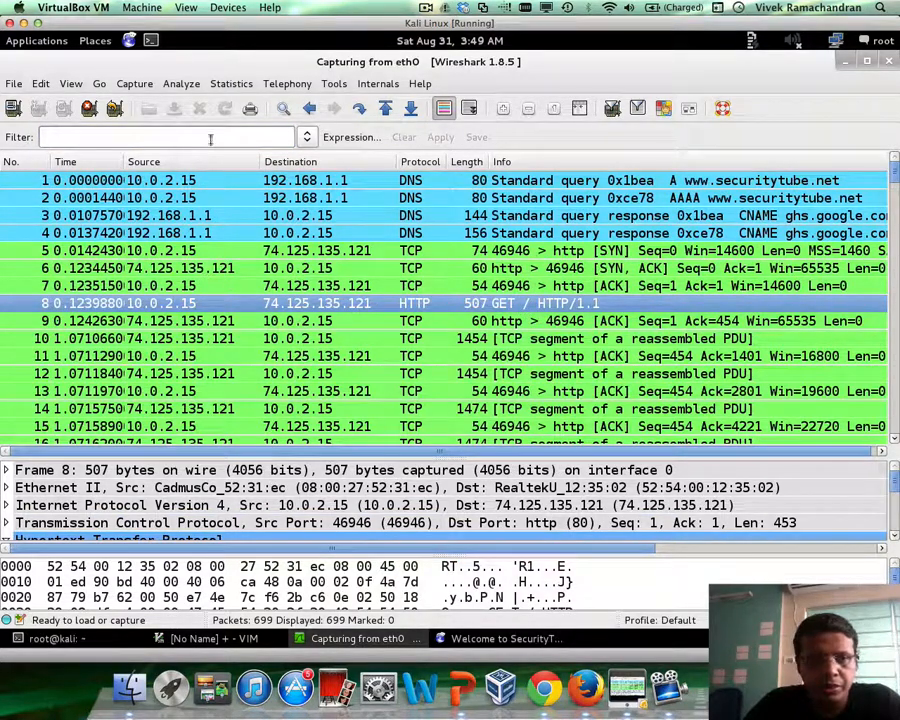
Apply the display filter http.request.method == "GET" to the capture
{"action": "type", "text": "http/"}
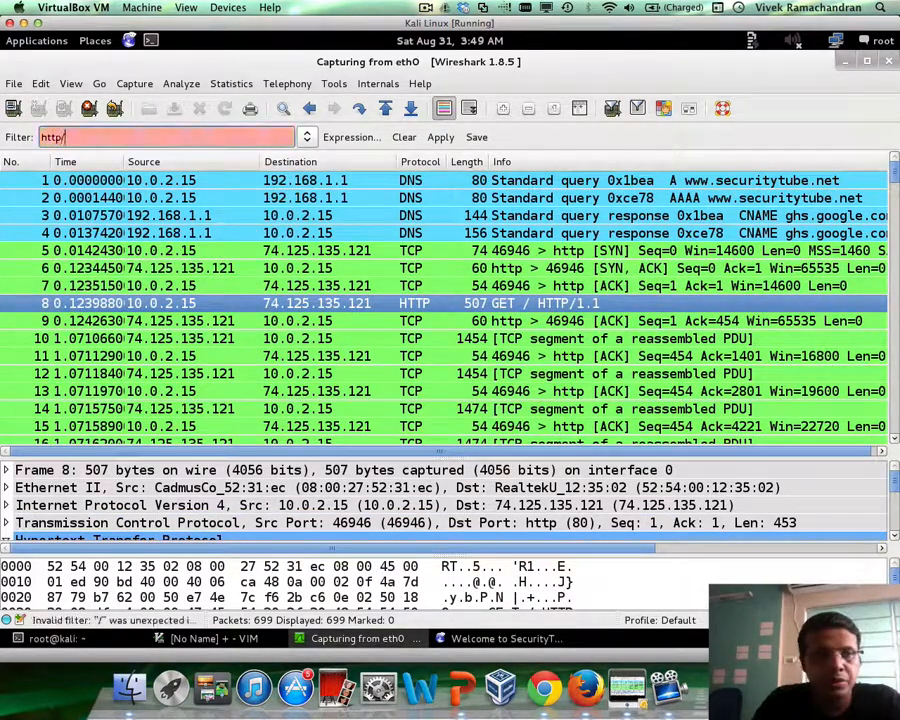
{"action": "type", "text": ".request"}
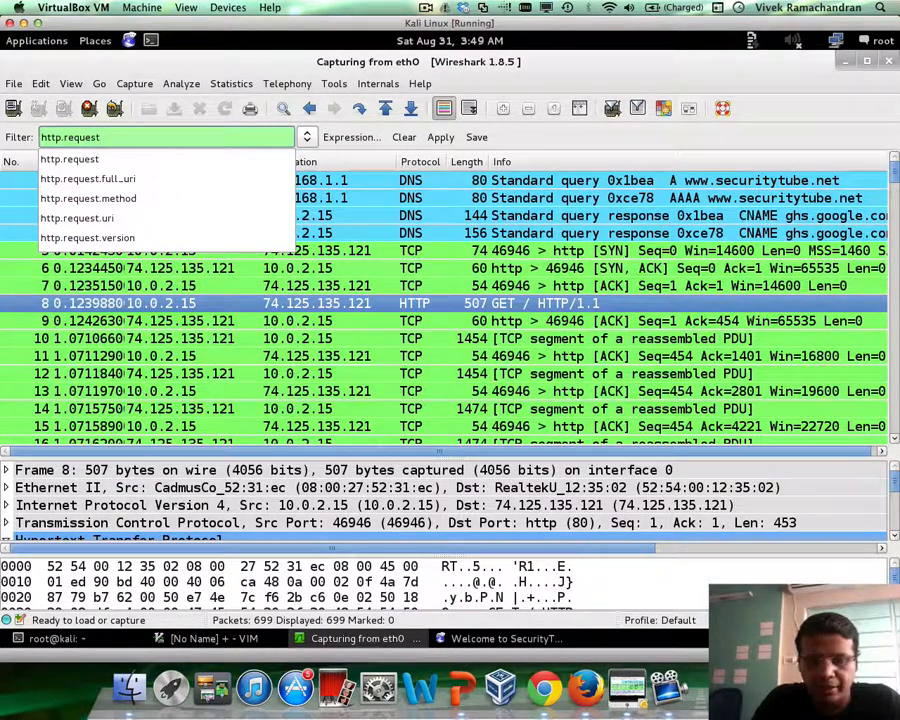
{"action": "type", "text": ".method =="}
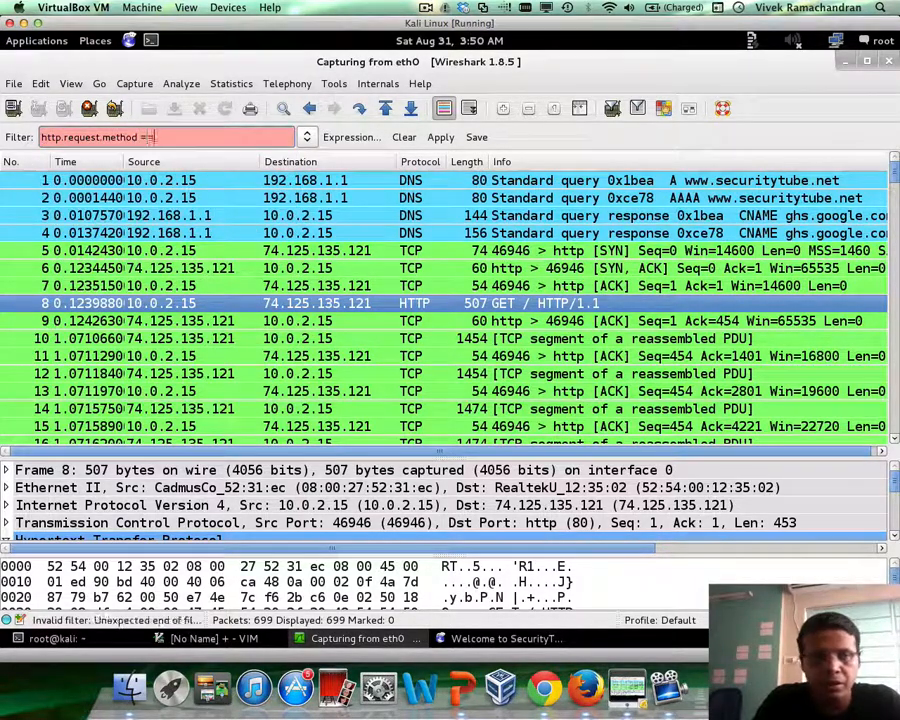
{"action": "type", "text": "\"GET\""}
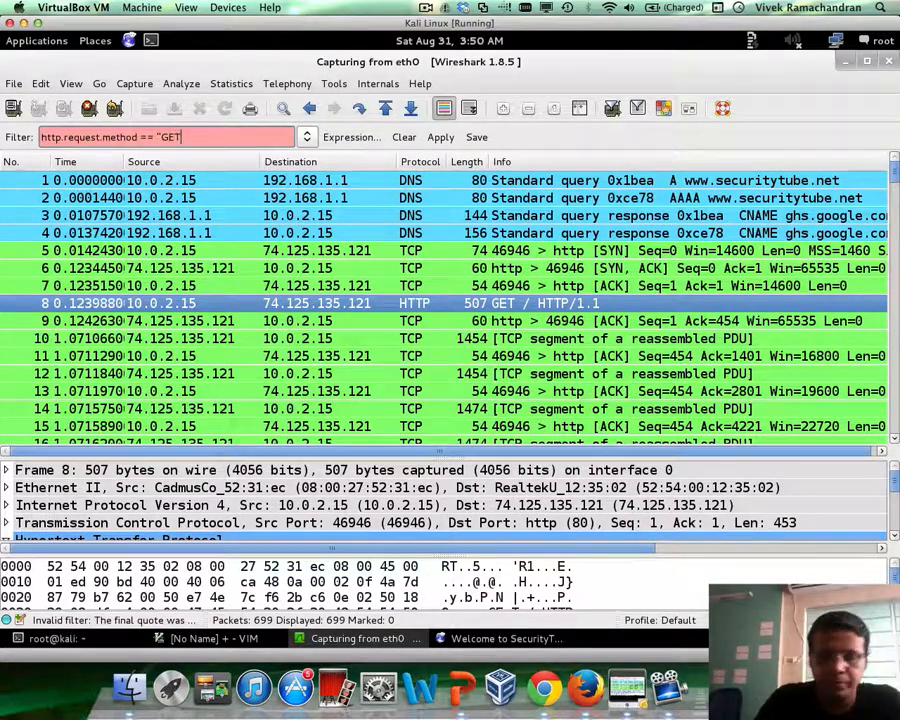
{"action": "left_click", "coordinate": [440, 136]}
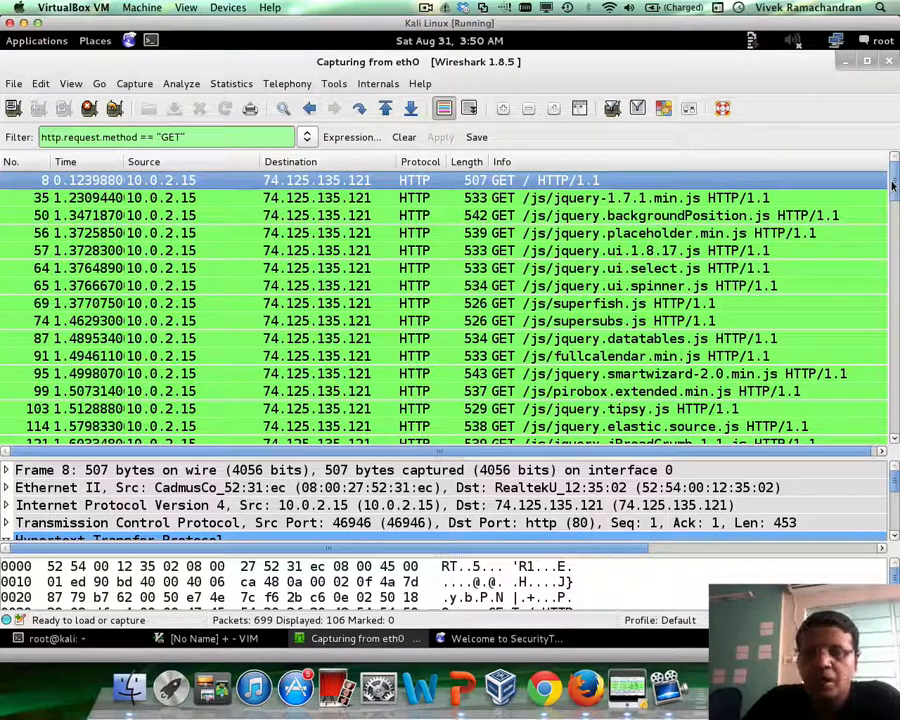
{"action": "mouse_move", "coordinate": [660, 136]}
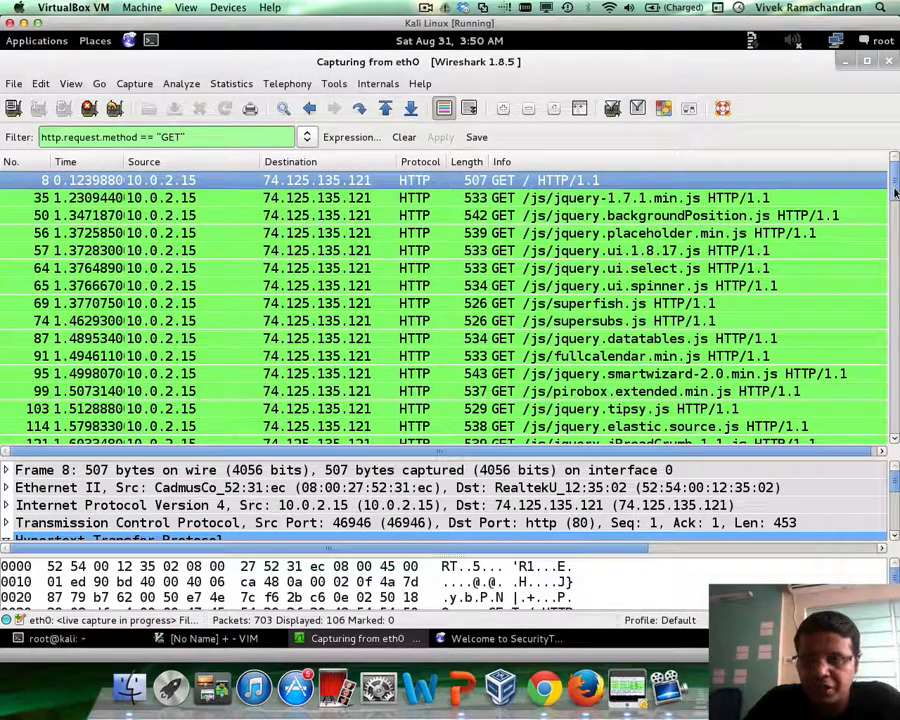
Scroll through the filtered list of HTTP GET request packets
{"action": "scroll", "scroll_direction": "down", "scroll_amount": 3}
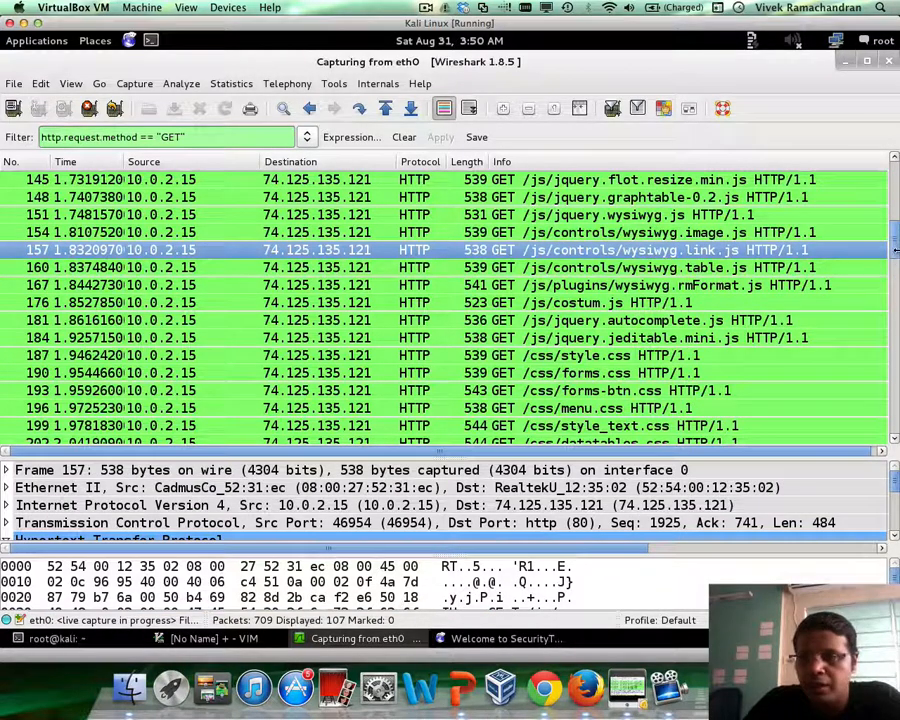
{"action": "scroll", "scroll_direction": "down", "scroll_amount": 3}
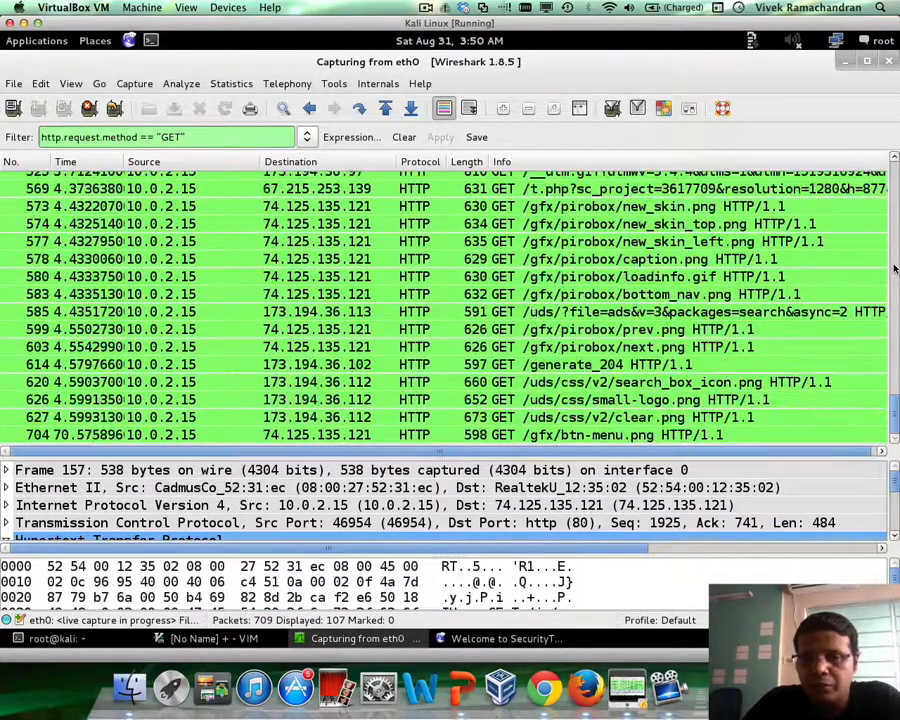